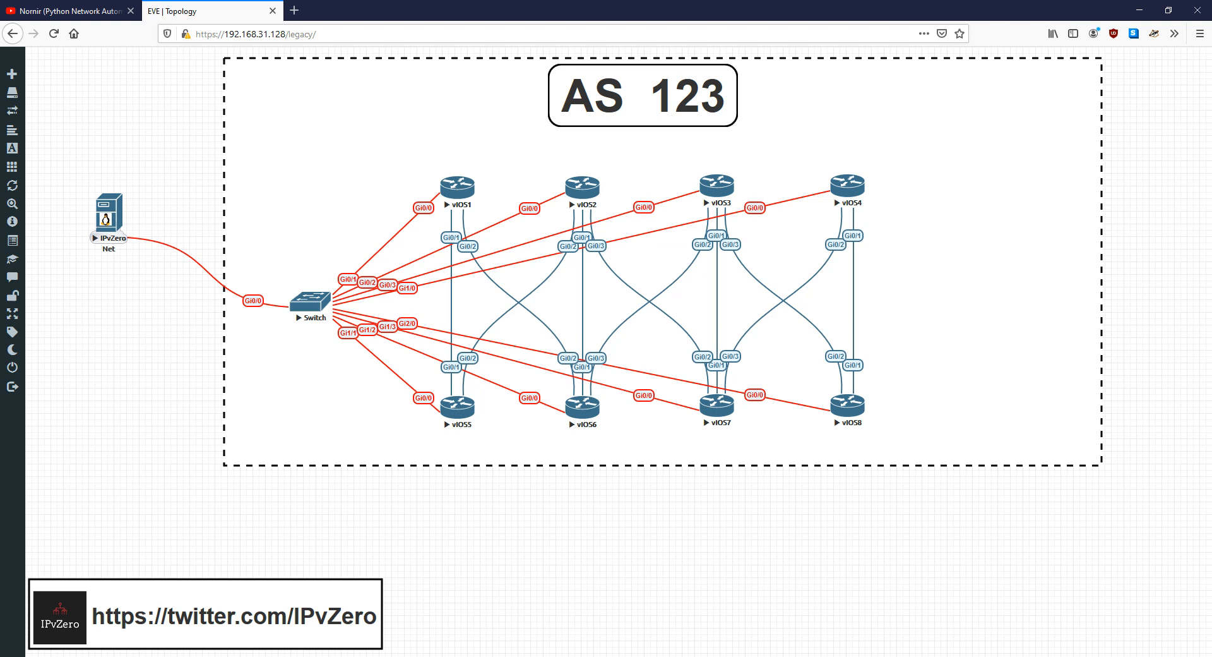
mouse_move(147, 184)
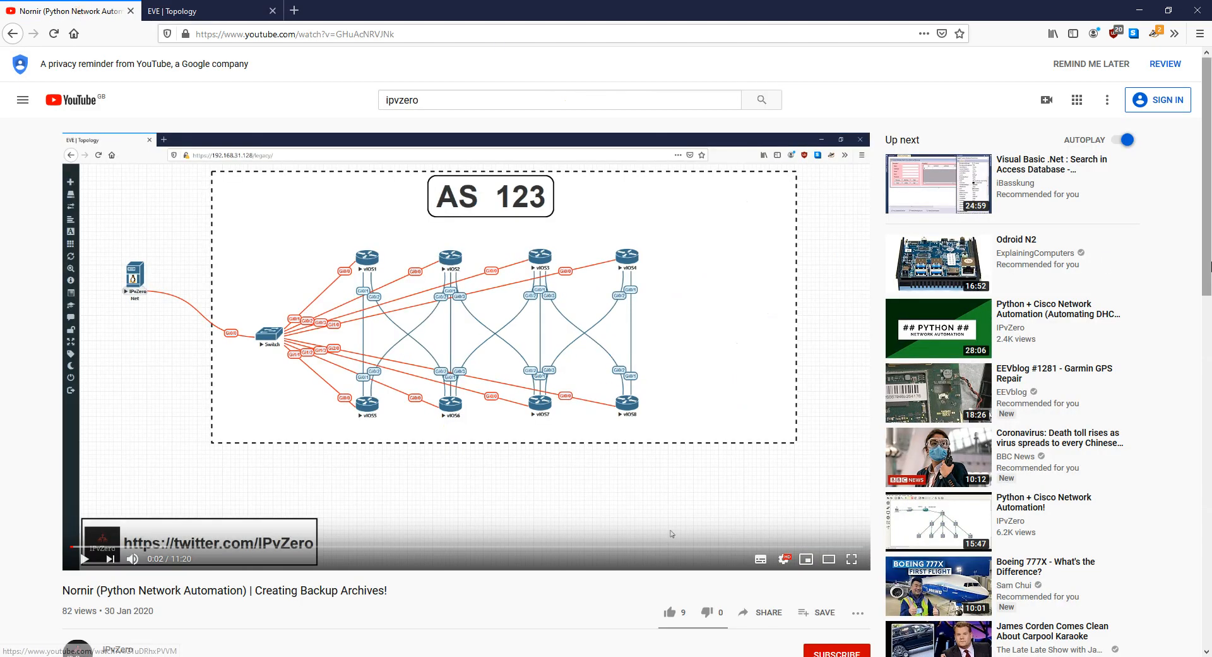
Scroll the YouTube page down to the comment reply linking the archive-shows.py script.
scroll(down, 3)
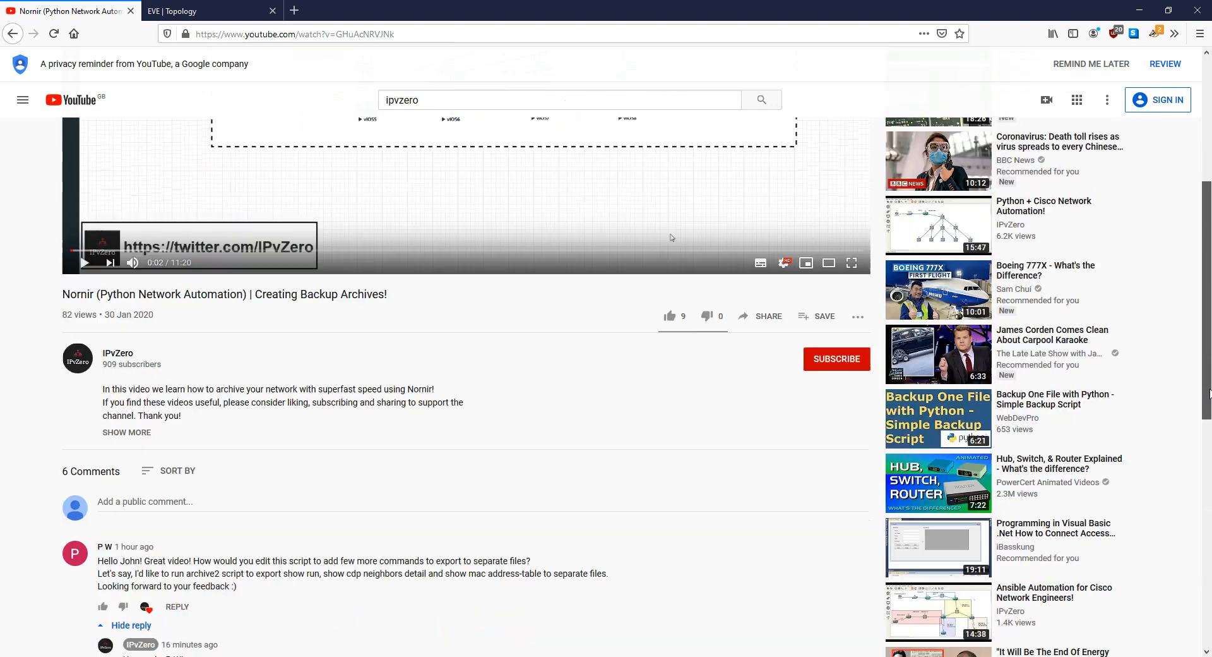
scroll(down, 3)
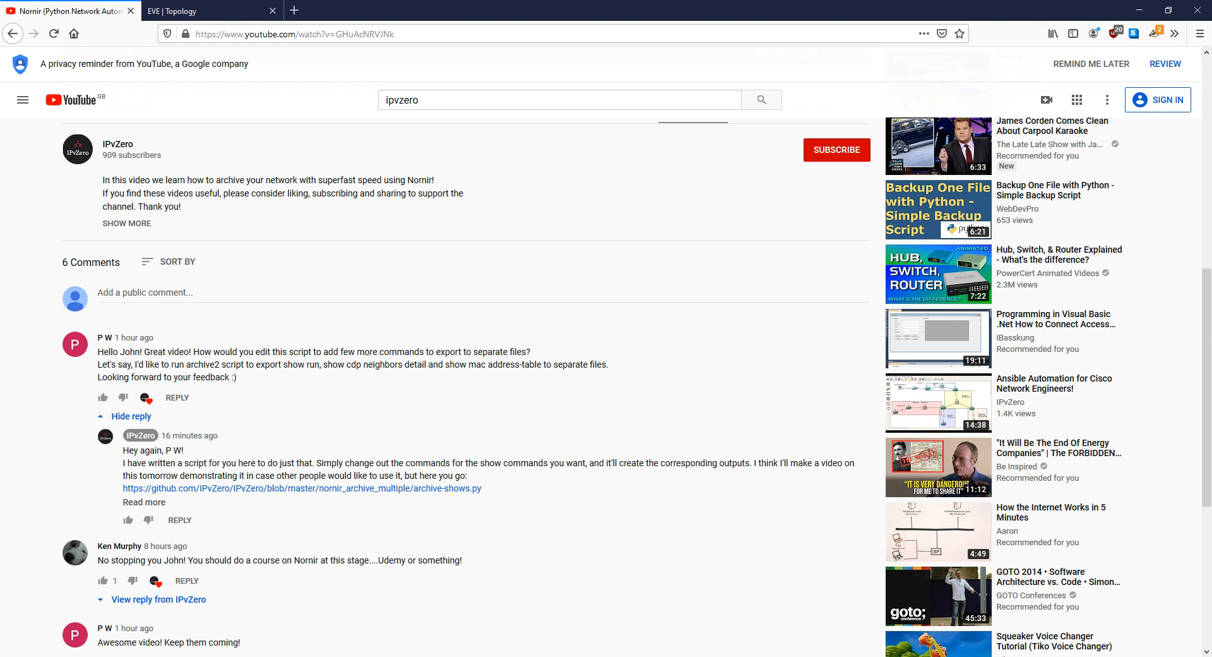
mouse_move(389, 492)
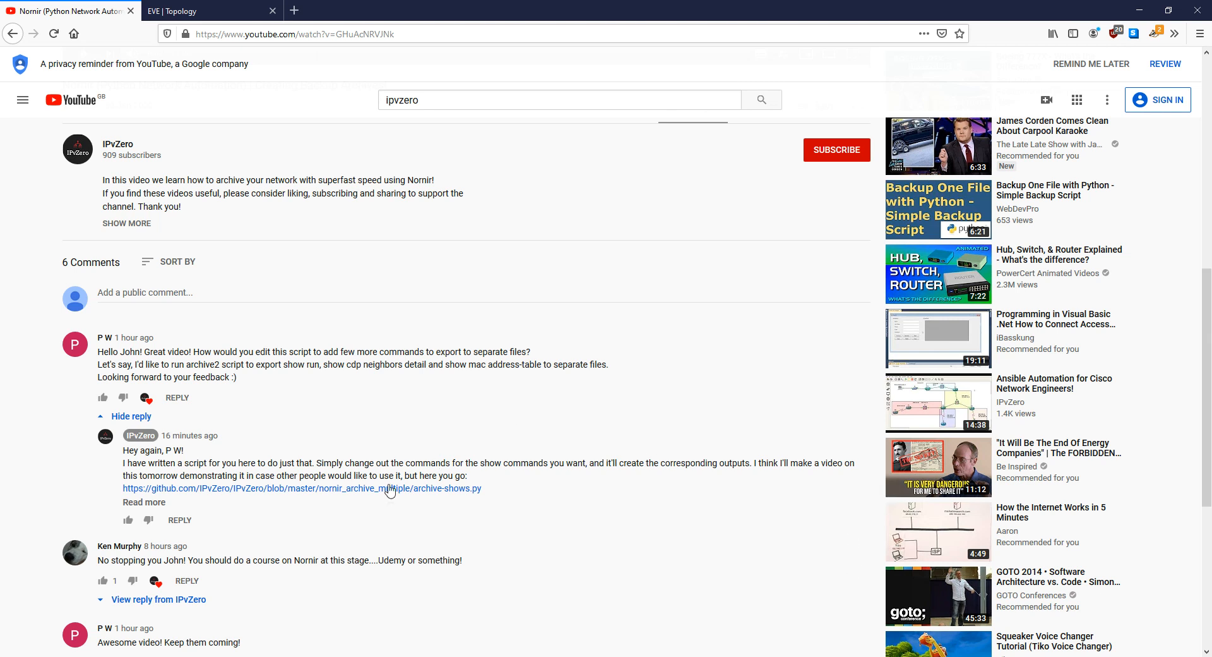
Review archive-shows.py on GitHub from the reply link, then switch to the Ubuntu terminal.
click(383, 489)
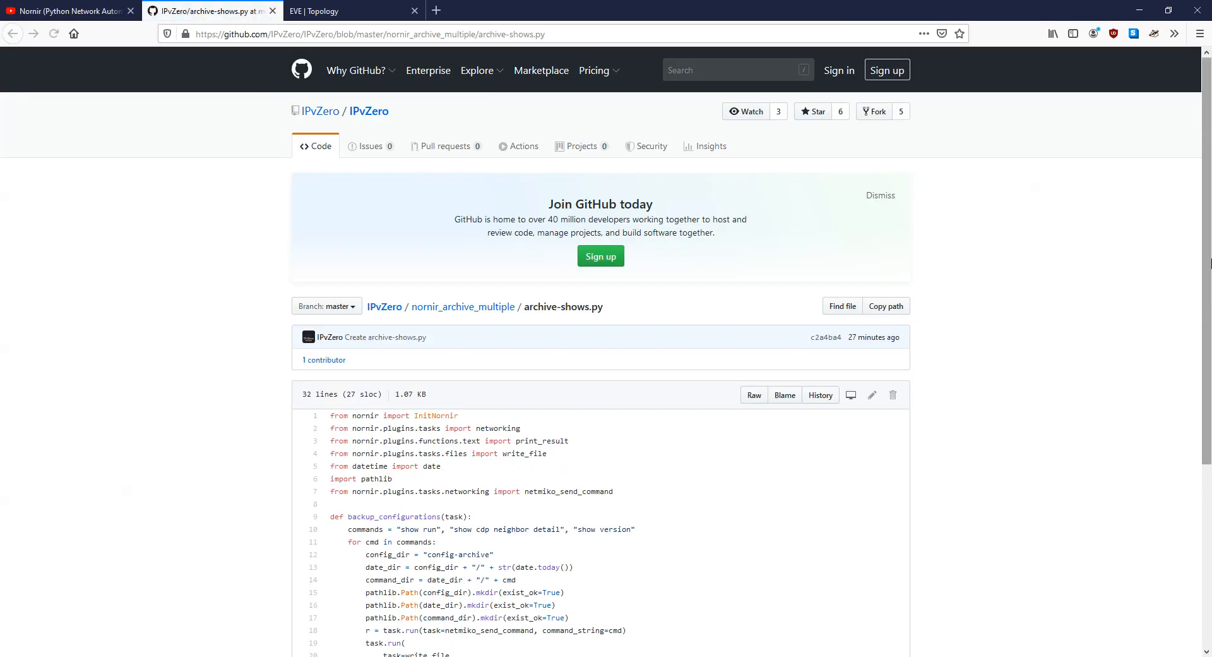
scroll(down, 3)
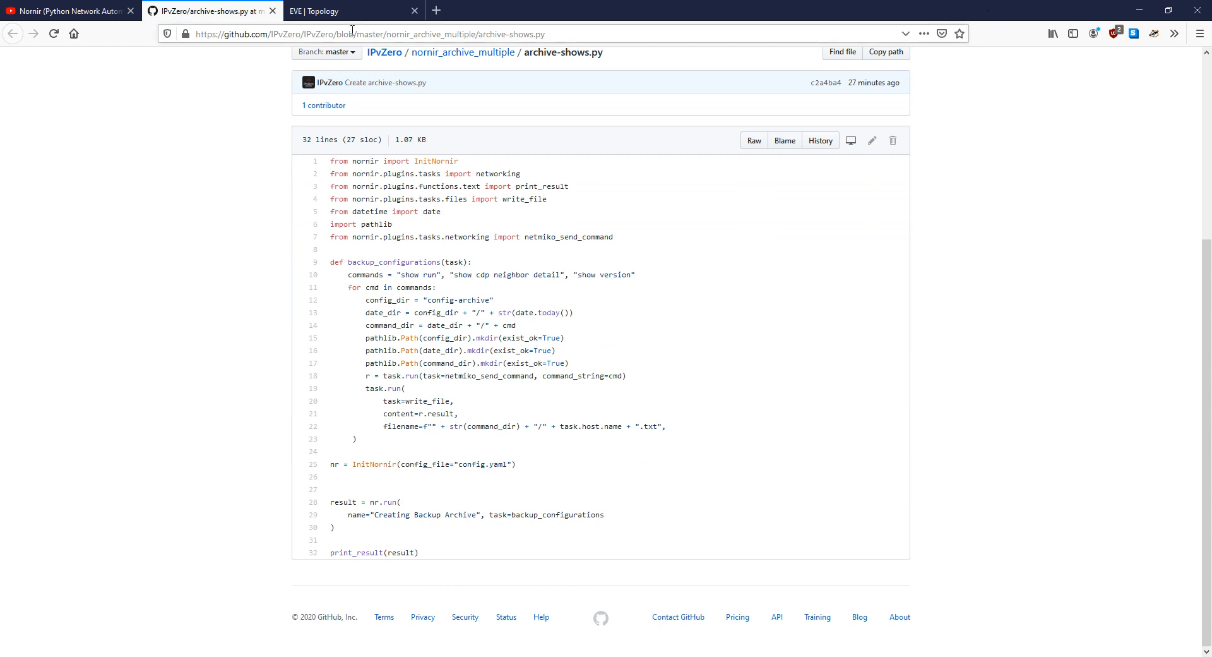
click(70, 12)
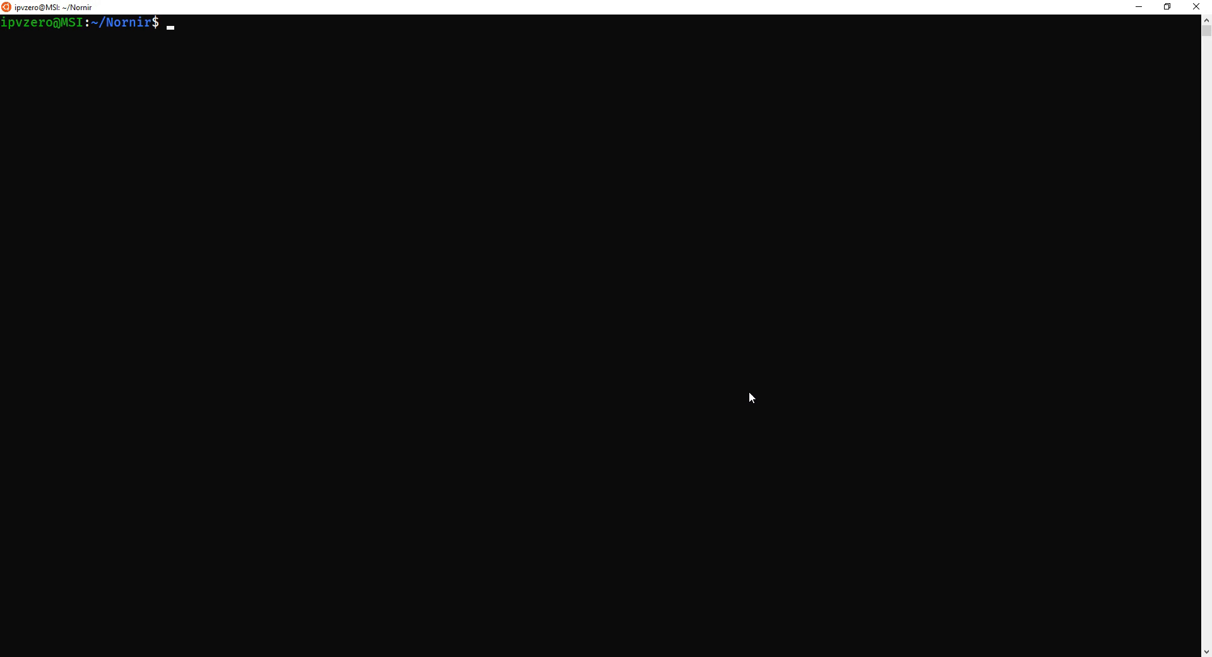
List the Nornir folder and load archive-shows.py in Vim.
text(ls)
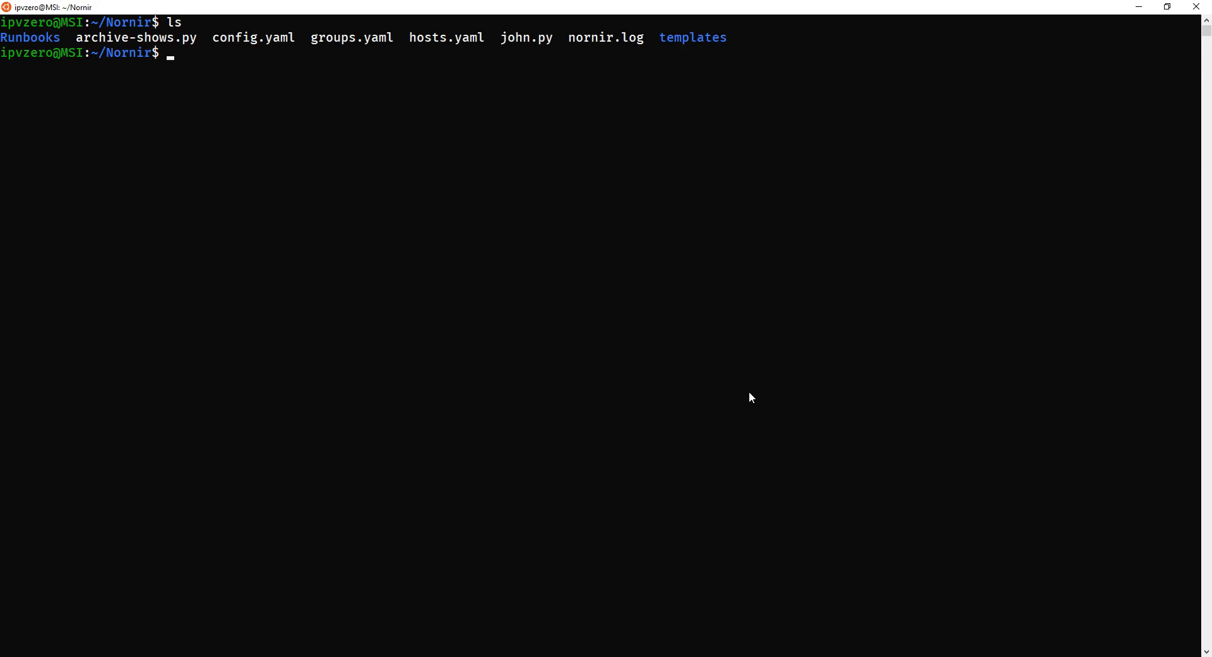
text(vim q)
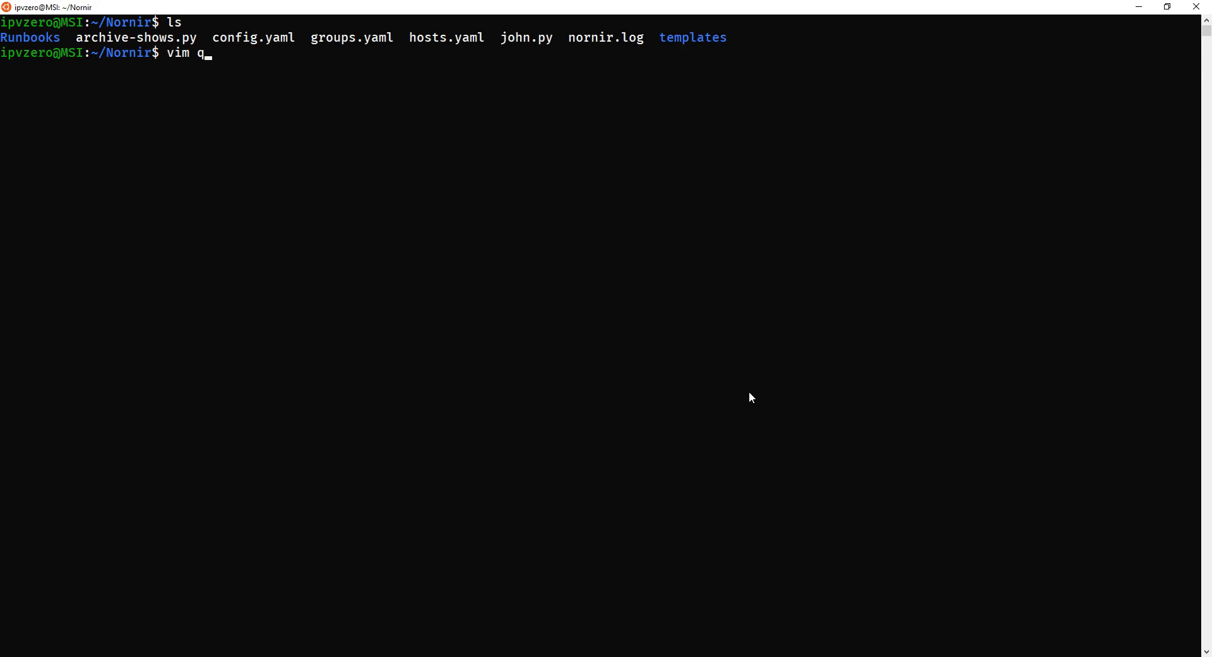
key(Enter)
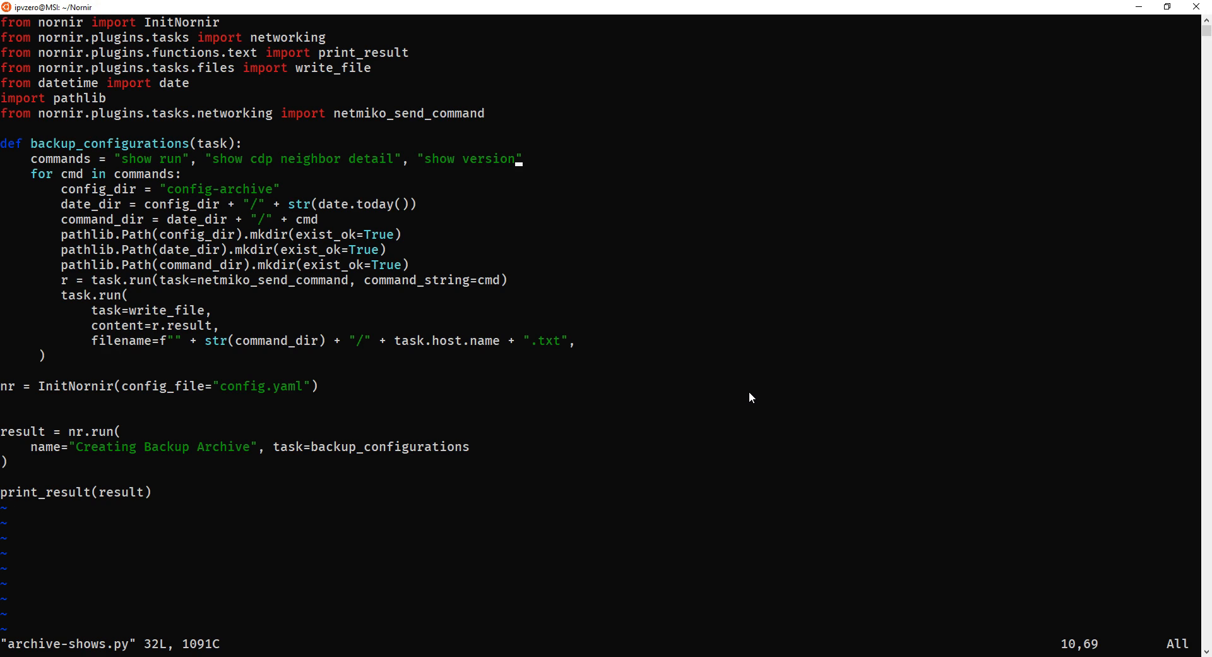
mouse_move(141, 103)
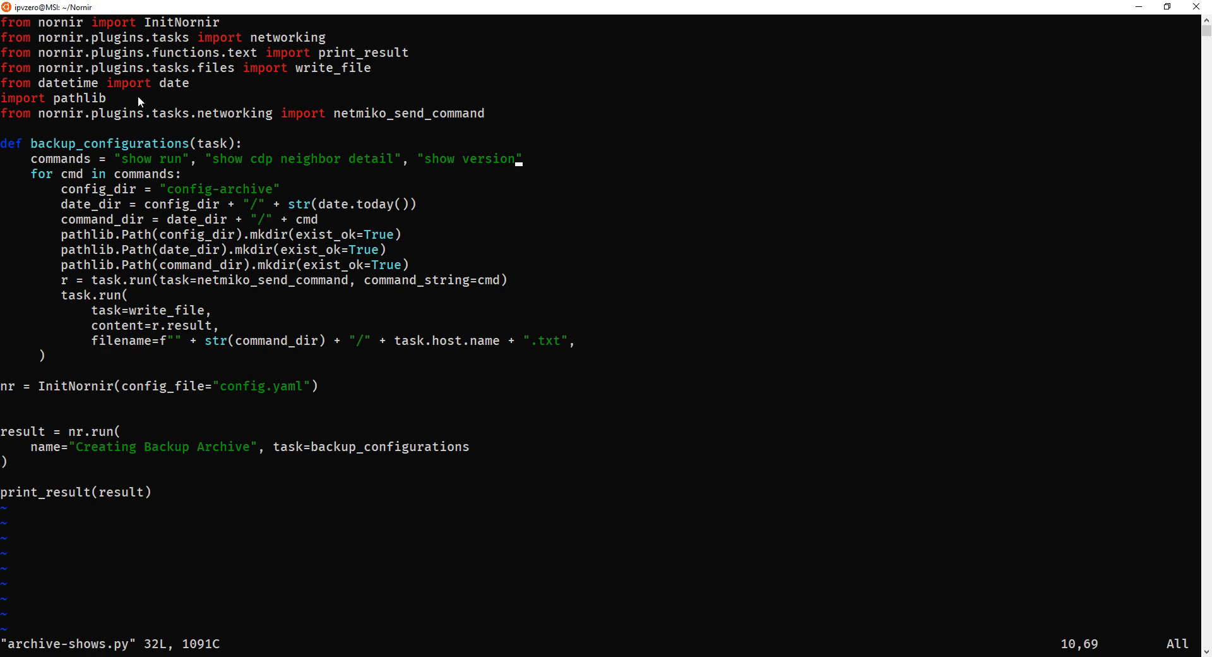
mouse_move(729, 571)
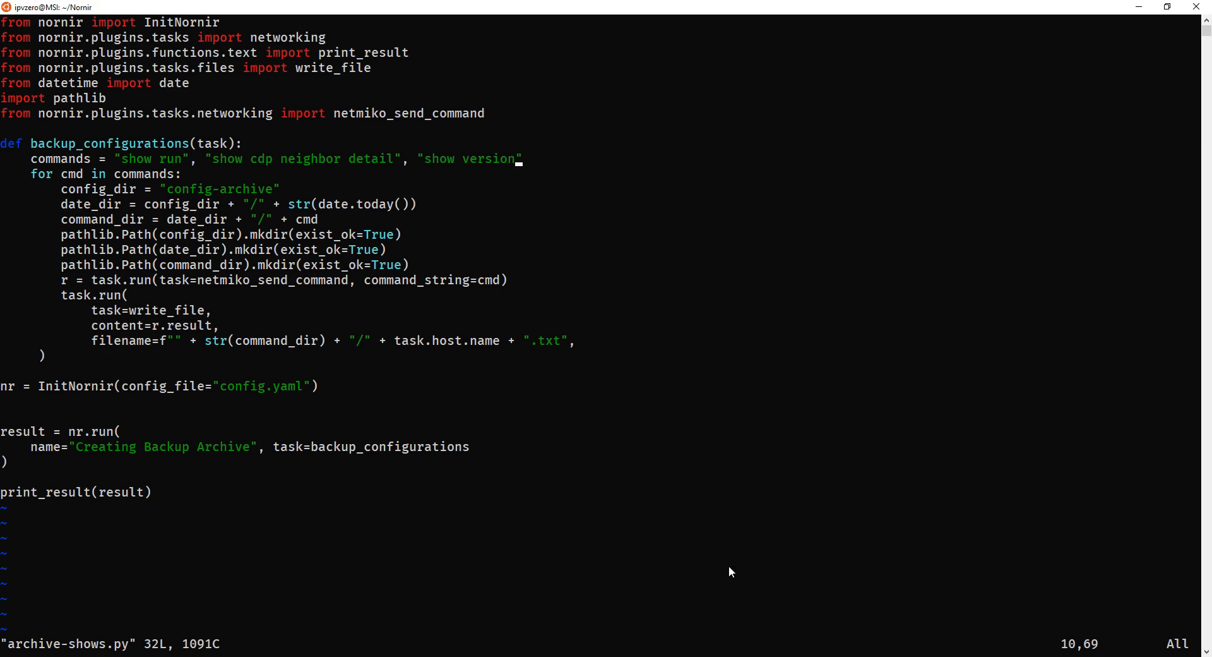
mouse_move(48, 163)
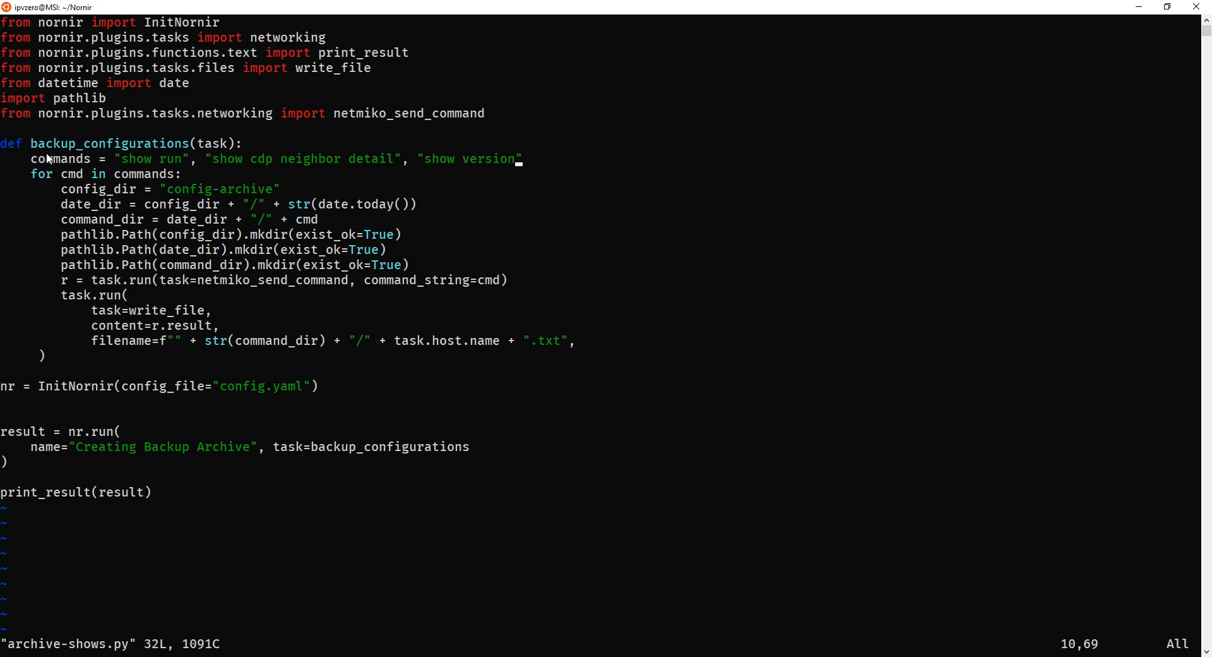
Append "show ip route" as a fourth entry in the script's commands list.
double_click(134, 159)
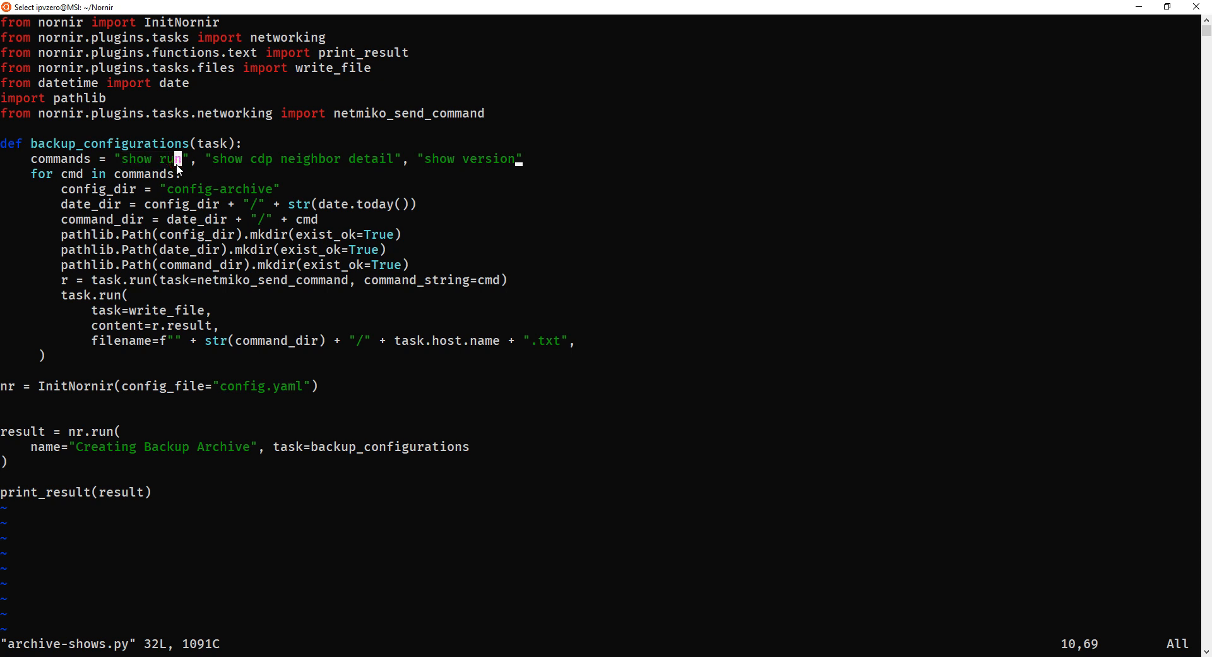
mouse_move(204, 175)
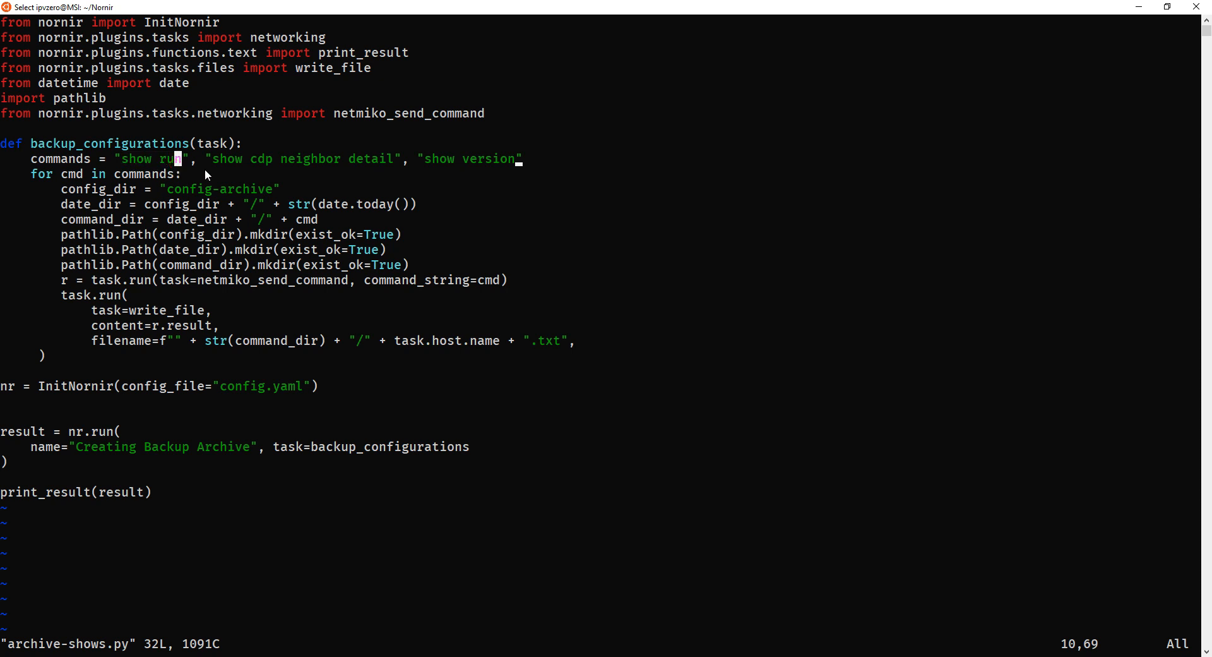
key(i)
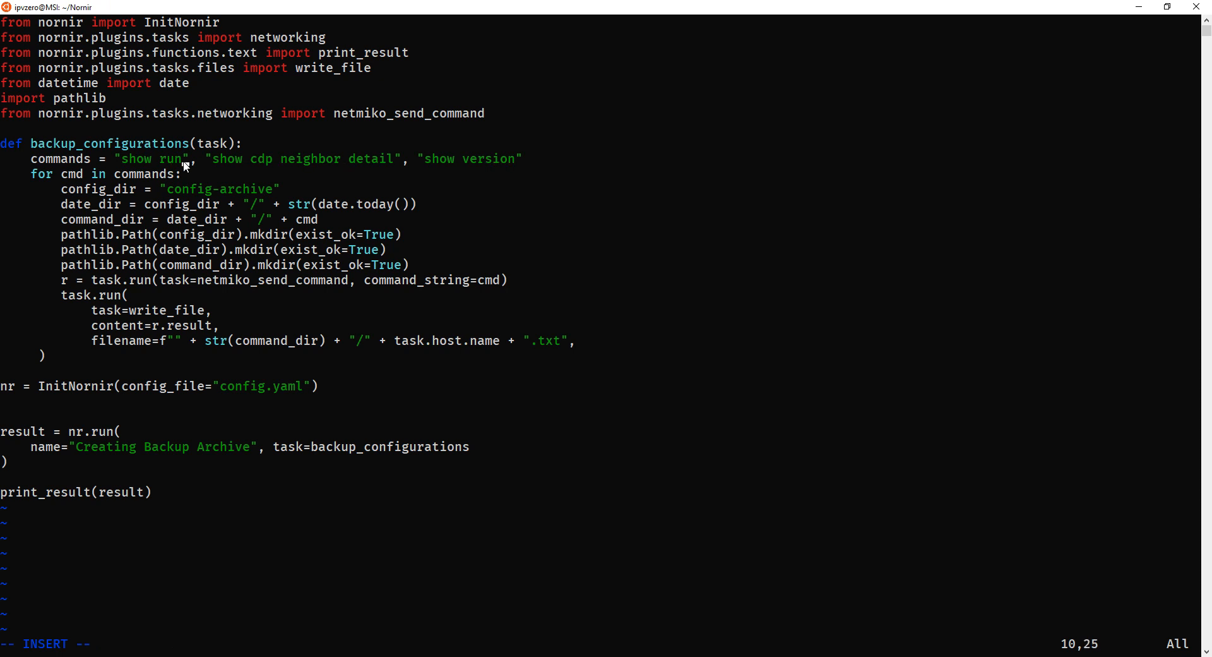
key(Insert)
text(ip )
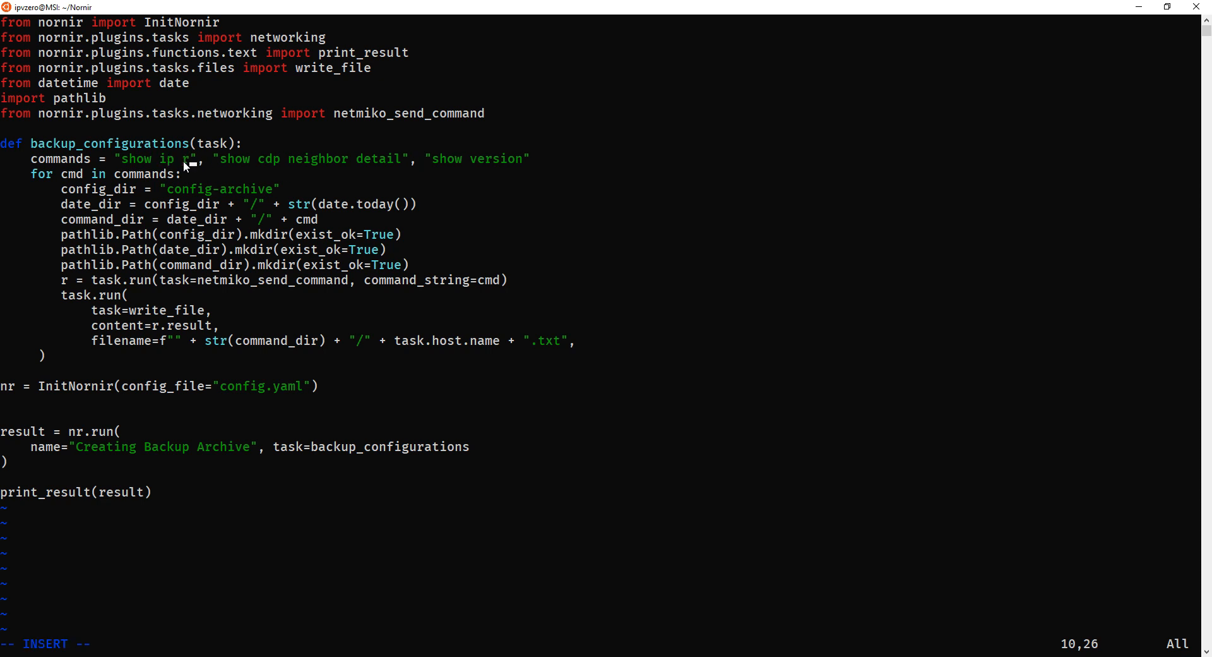
text(oute)
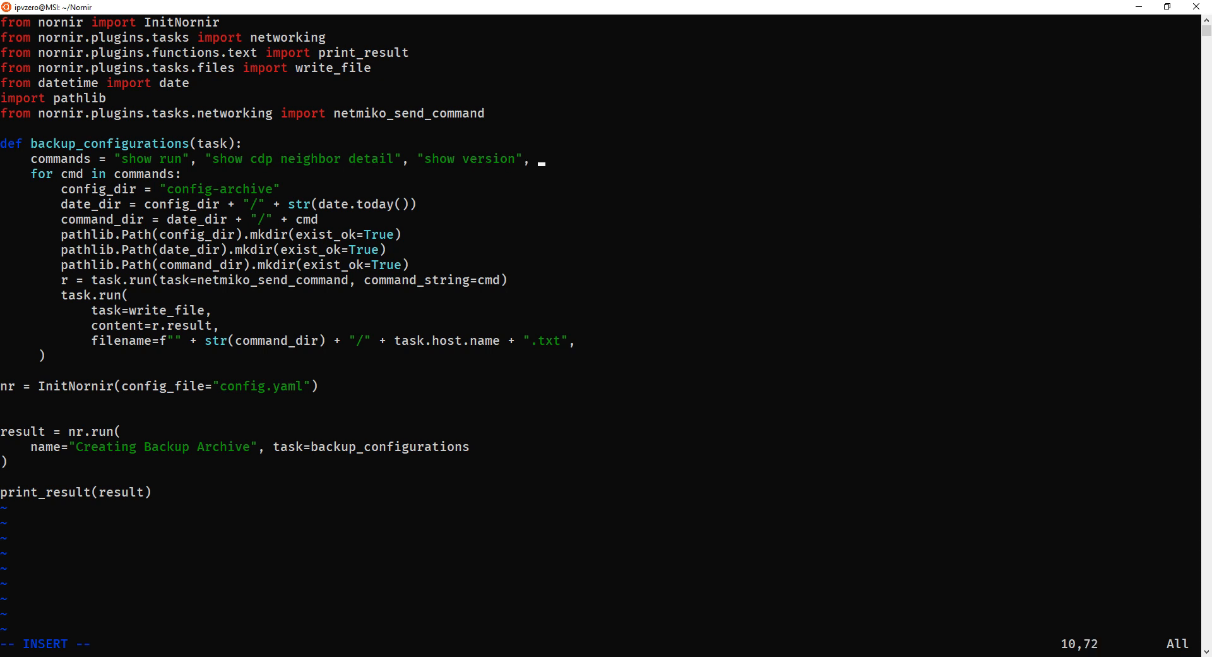
text("show ip route)
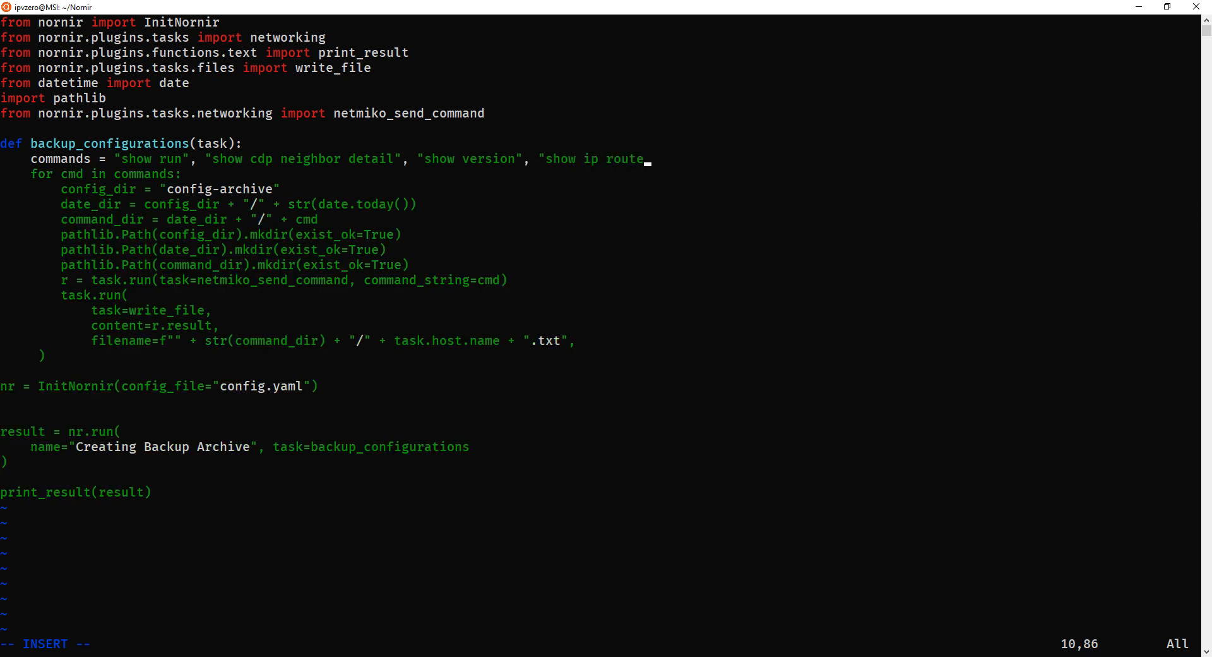
text(")
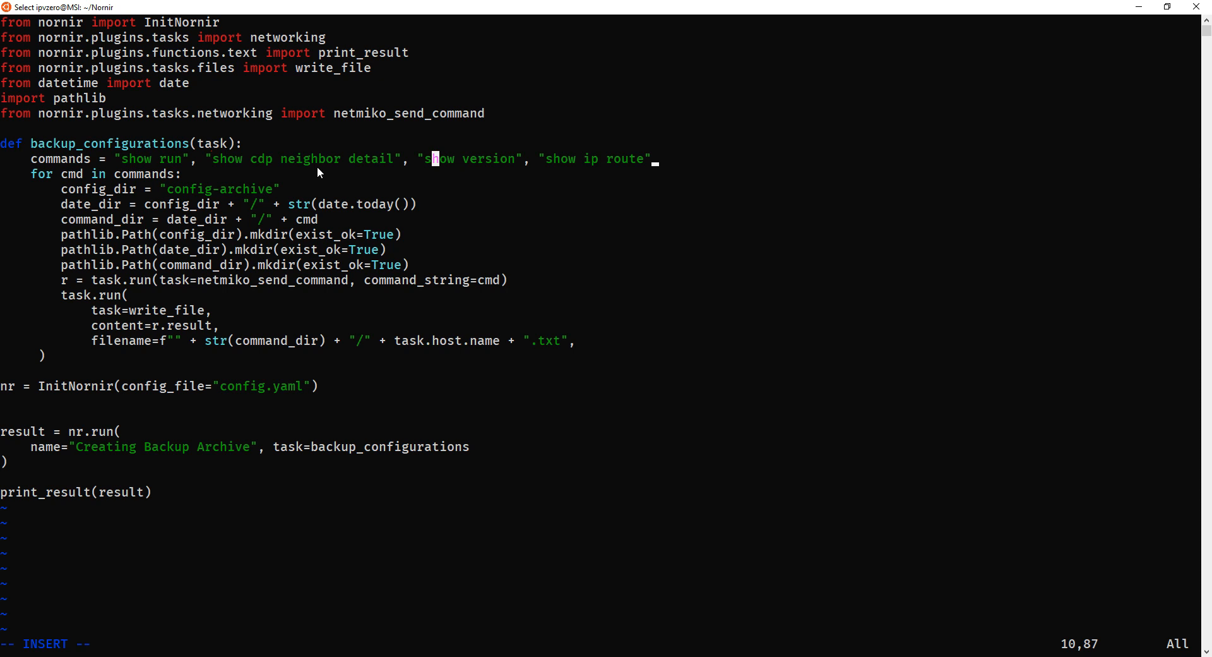
mouse_move(369, 273)
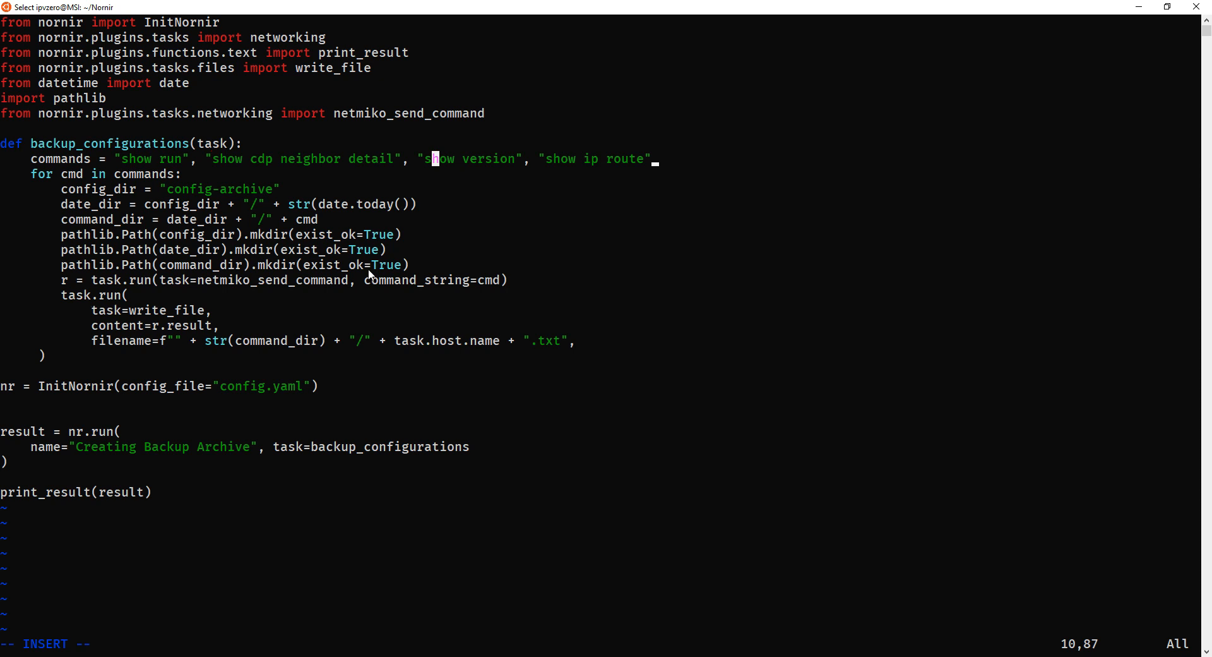
mouse_move(240, 413)
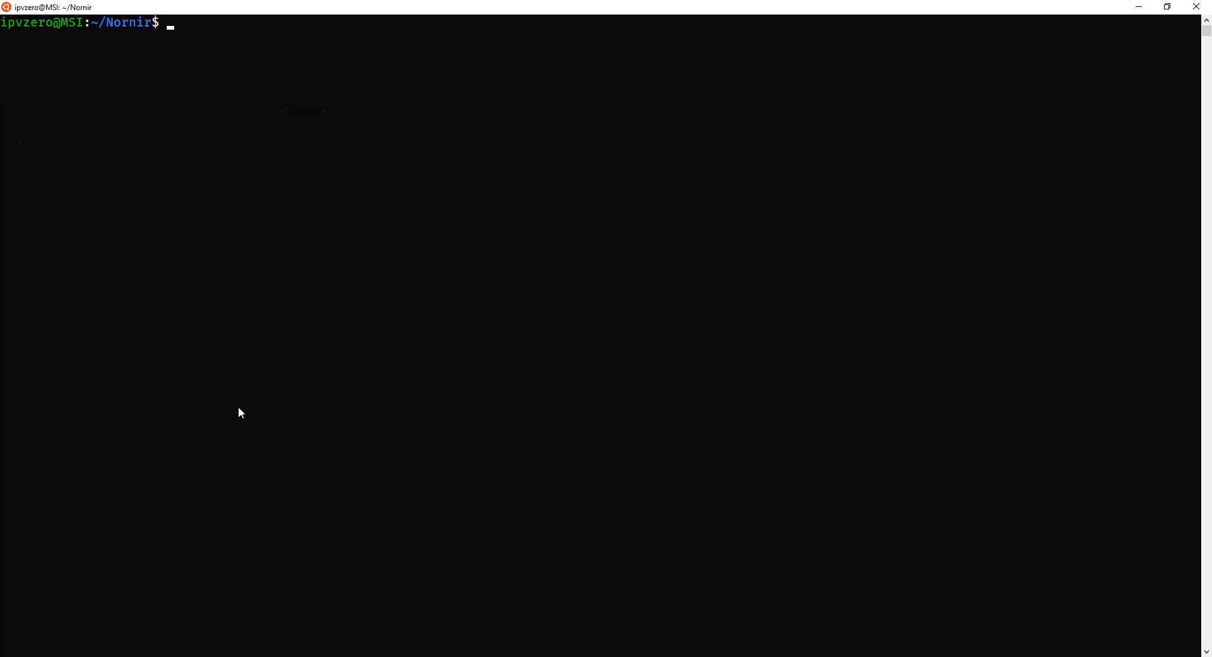
Run python3 archive-shows.py, hit the line 10 SyntaxError, and reopen the script in Vim.
text(ls)
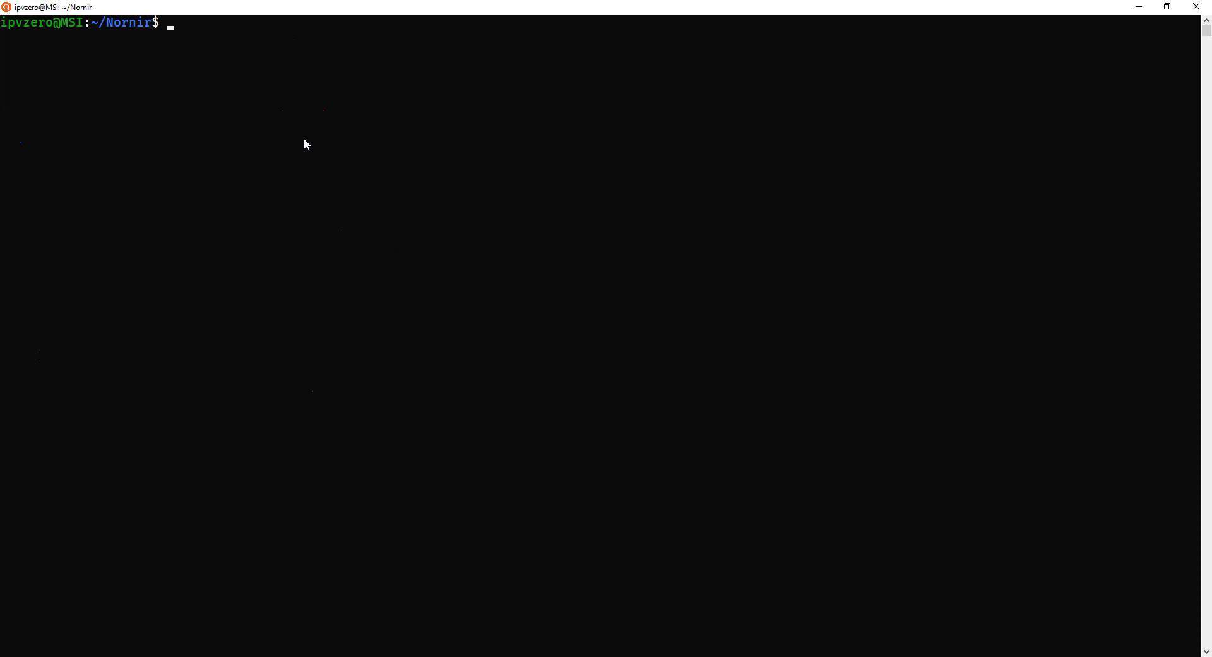
text(python3 archive-shows.py)
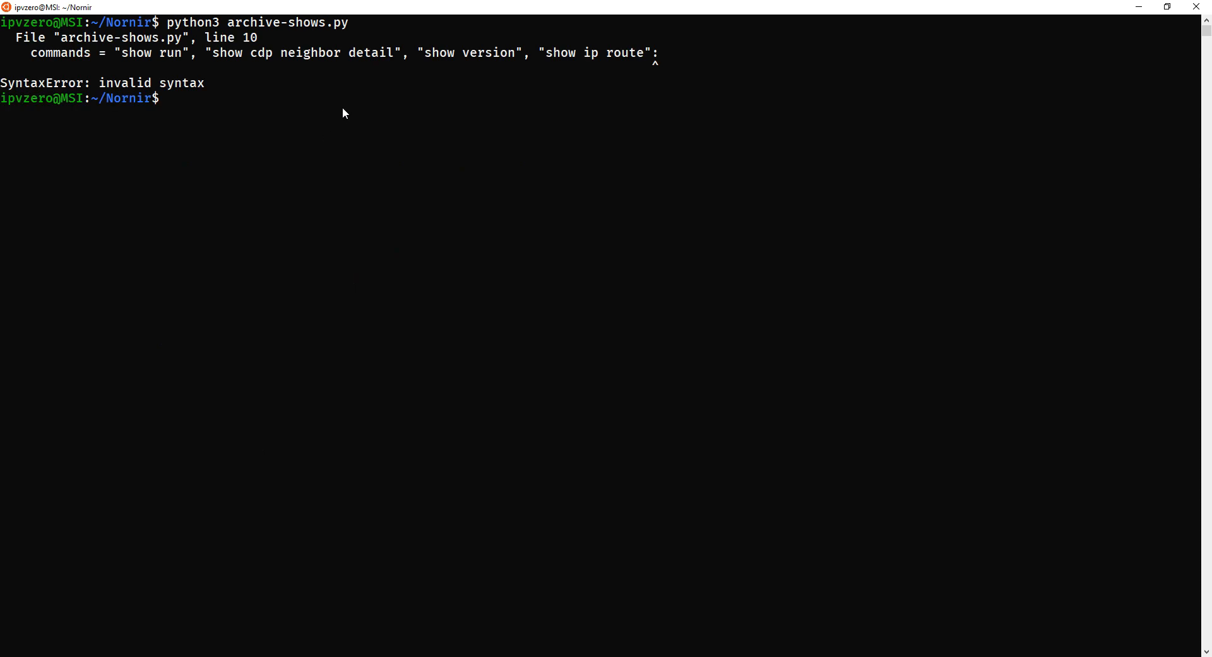
text(vim)
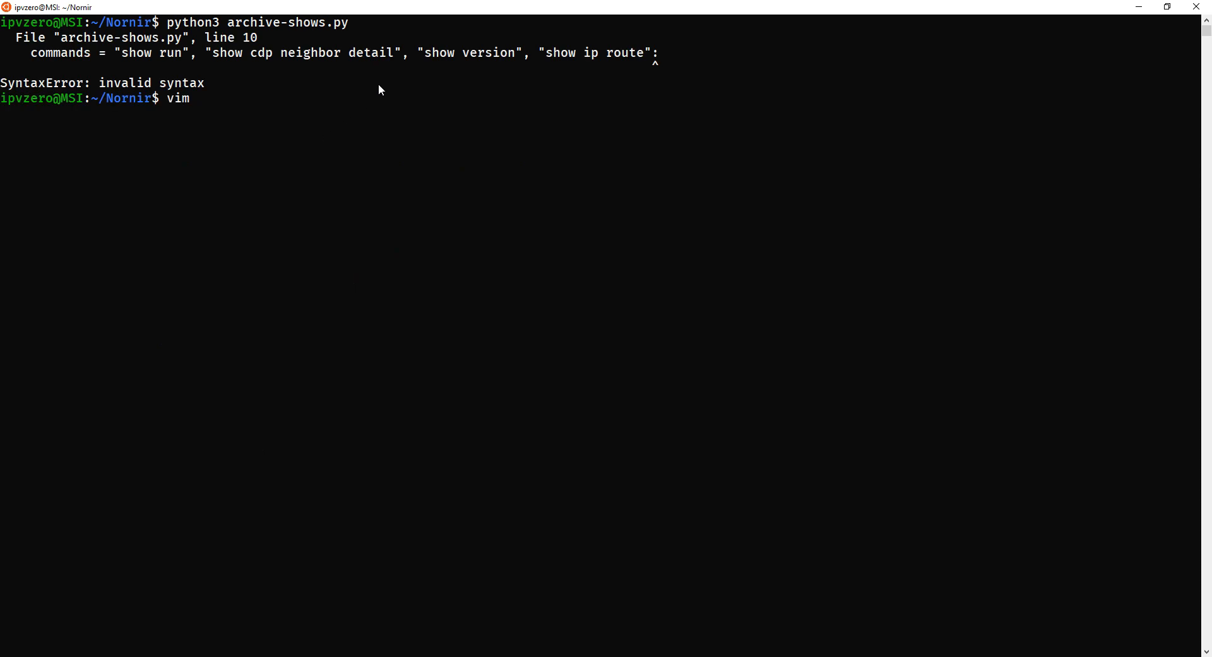
key(Enter)
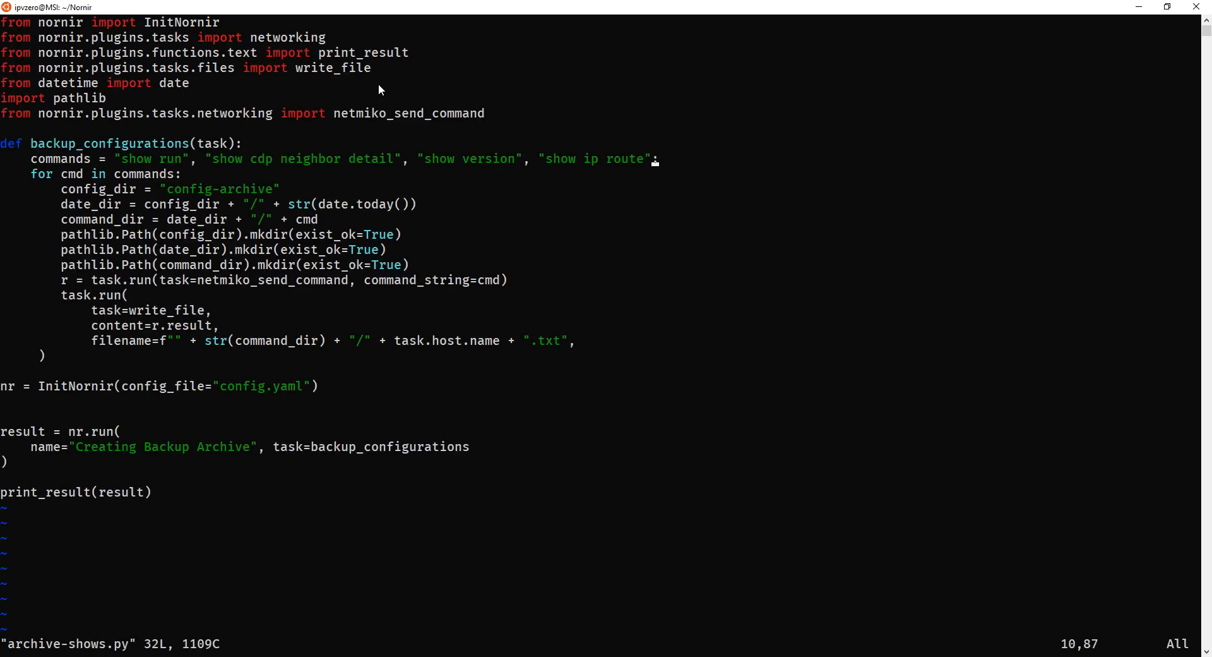
Save archive-shows.py with :wq and return to the bash prompt.
key(i)
text(python3 a)
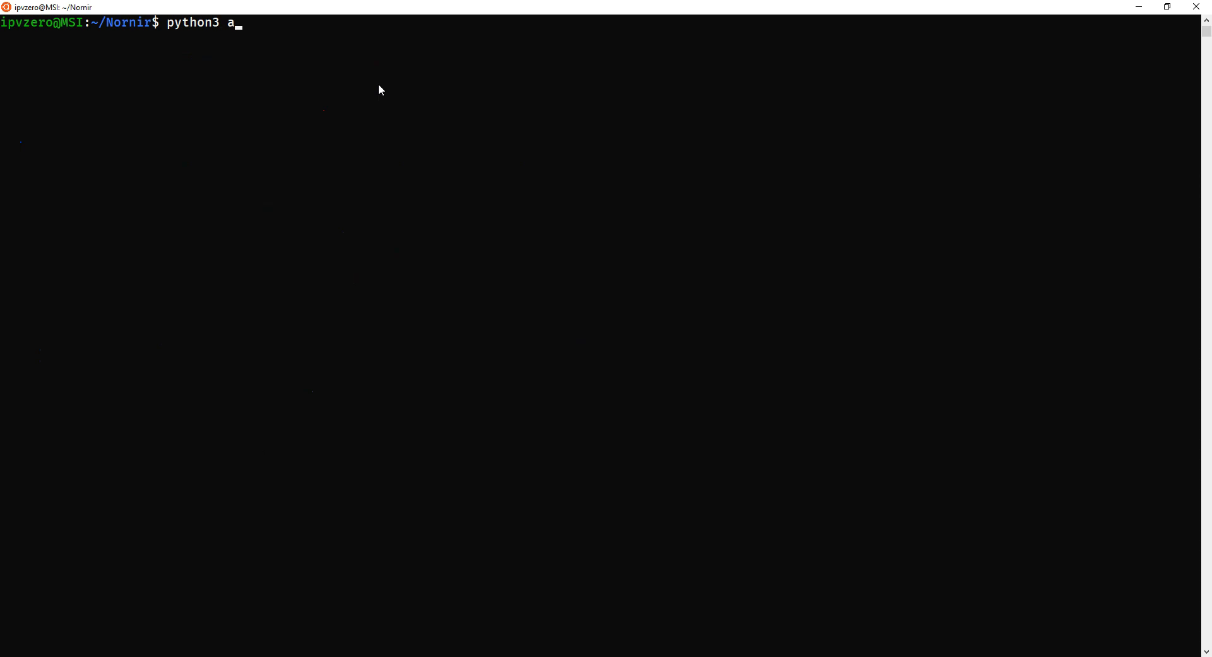
Run python3 archive-shows.py to completion and scroll through its per-device output.
text(rchive-shows.py)
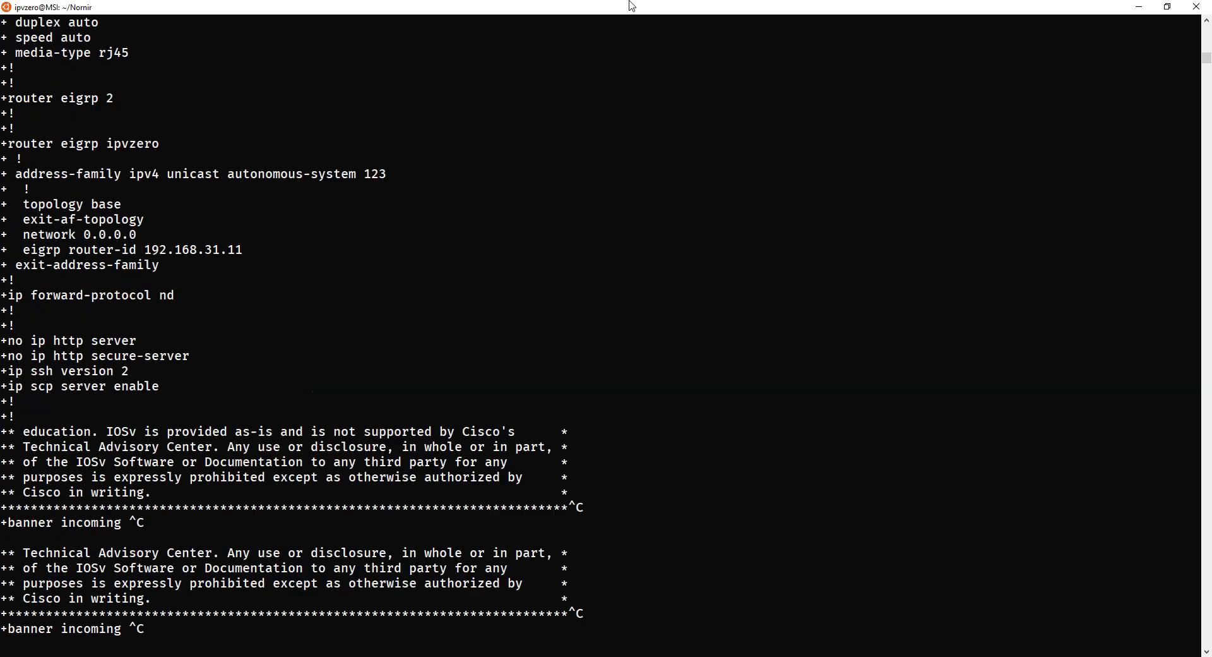
scroll(down, 3)
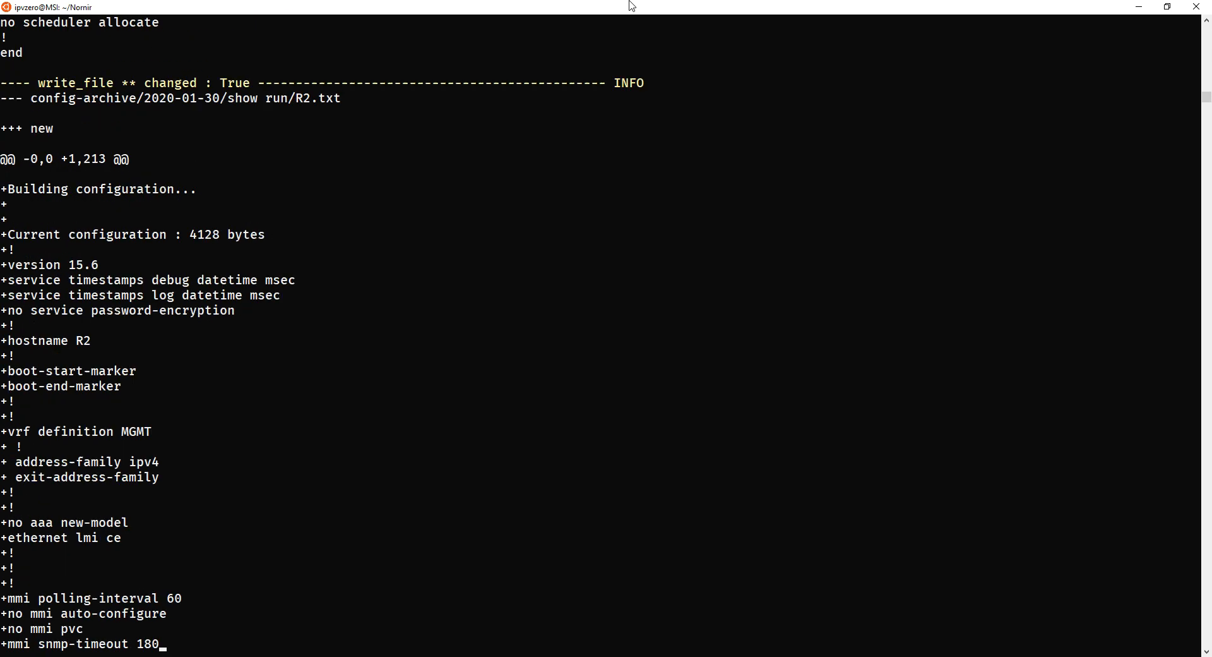
scroll(down, 3)
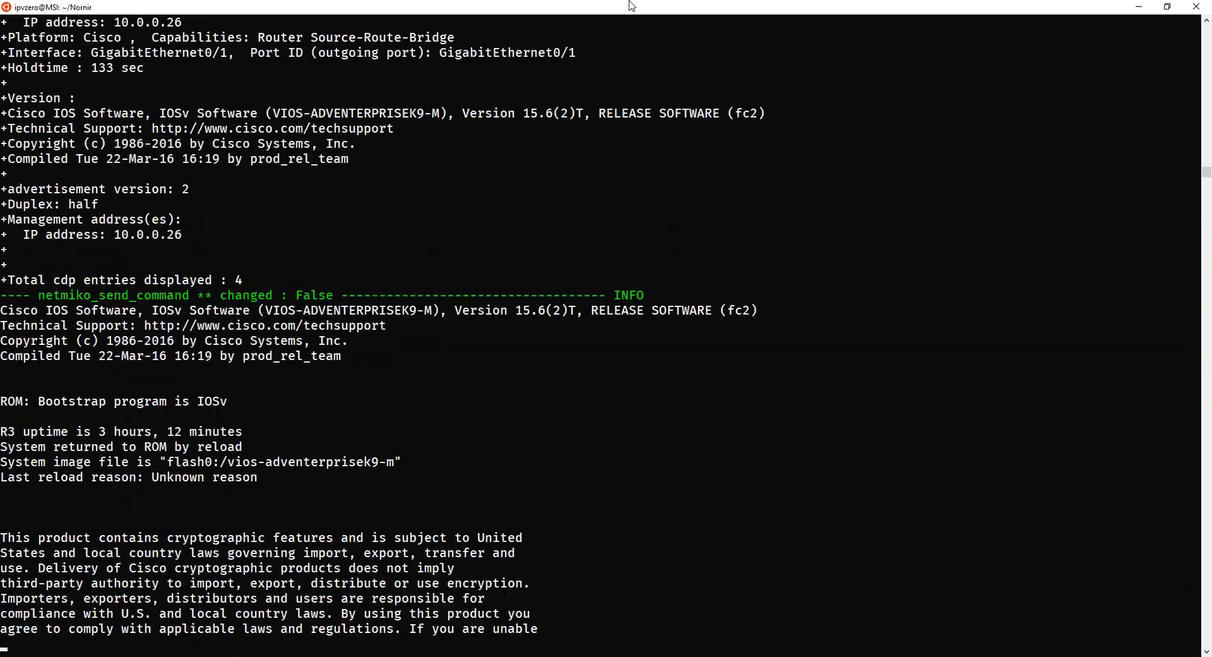
scroll(down, 3)
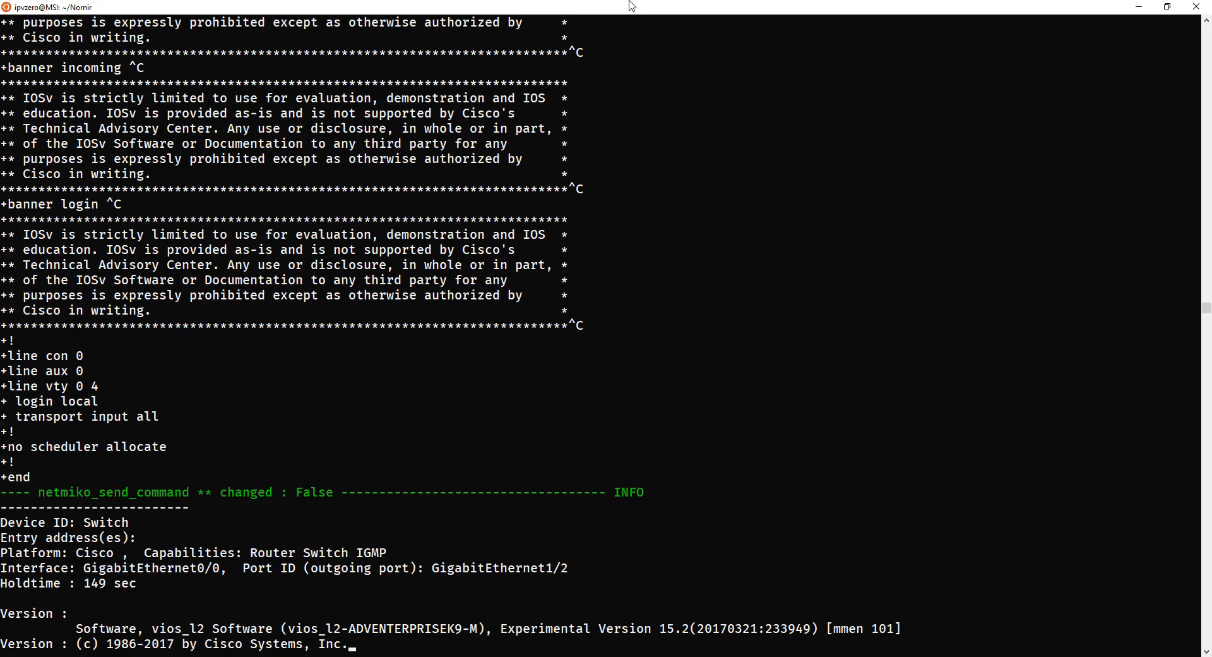
scroll(down, 3)
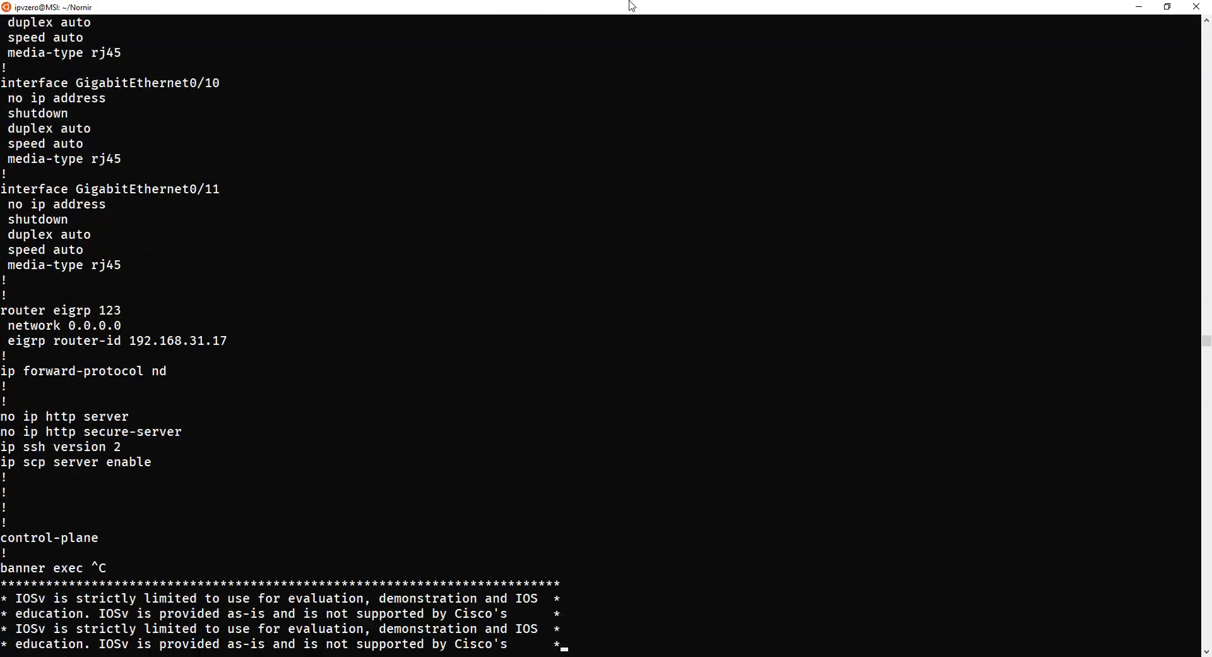
scroll(down, 3)
text(ls)
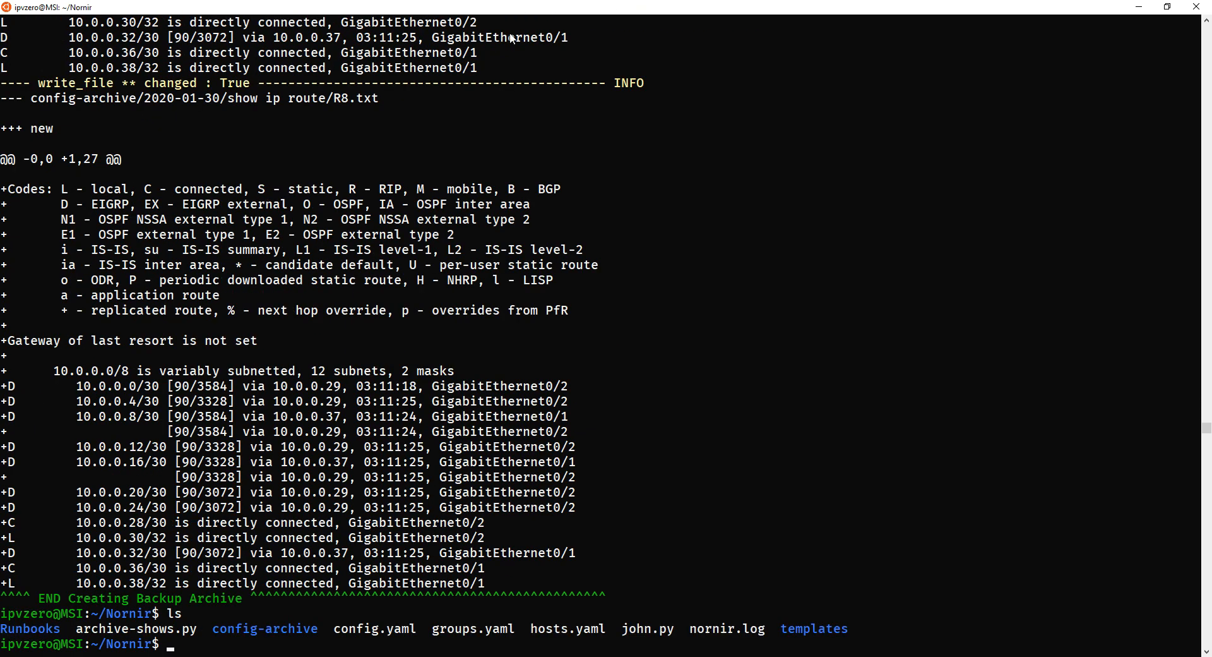
mouse_move(320, 636)
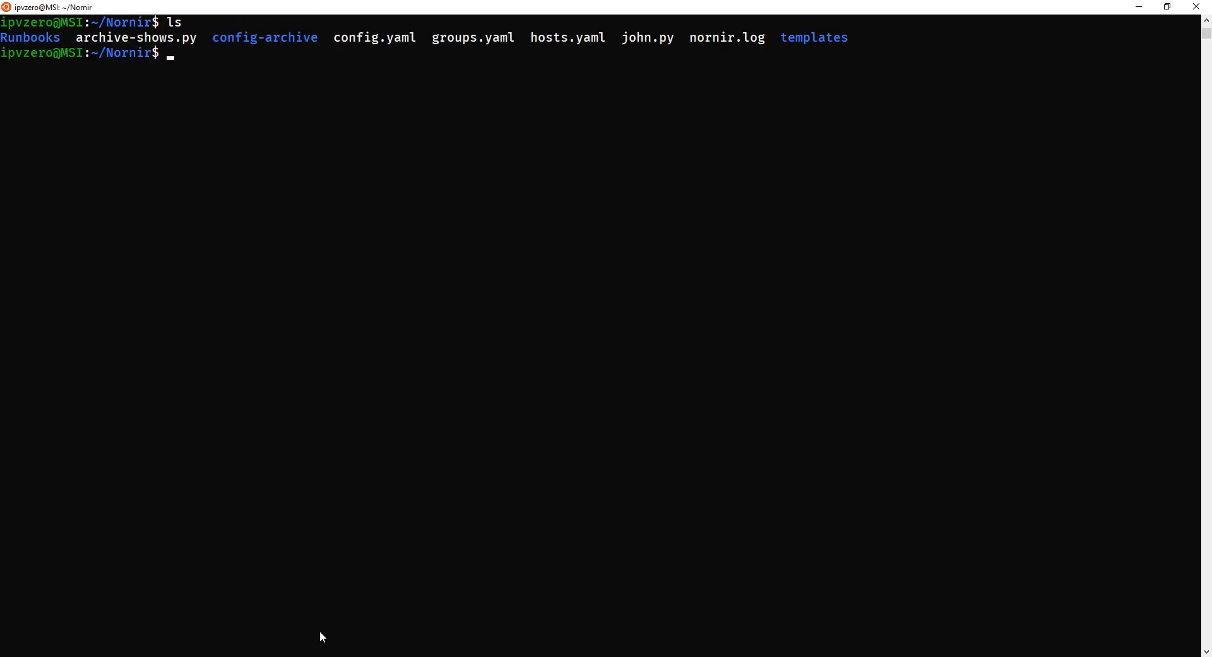
Enter config-archive/2020-01-30 and list its show-command folders, finding cdp neighbor detail is a directory.
text(cd config-archive/)
text(show)
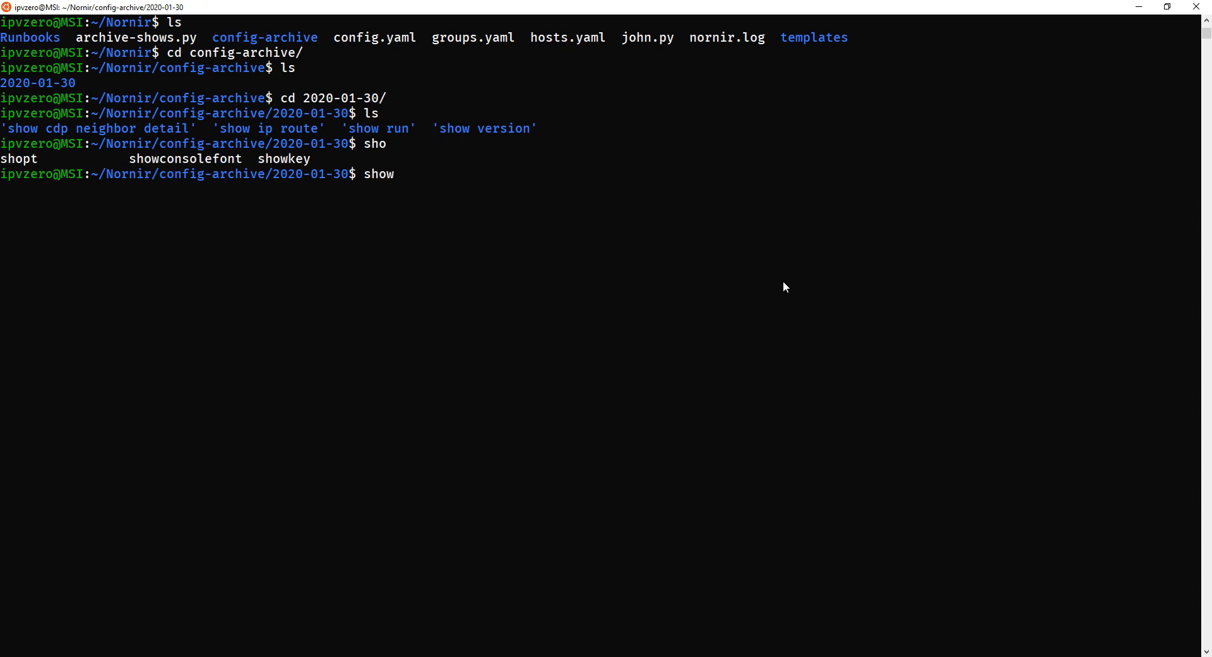
text(ca)
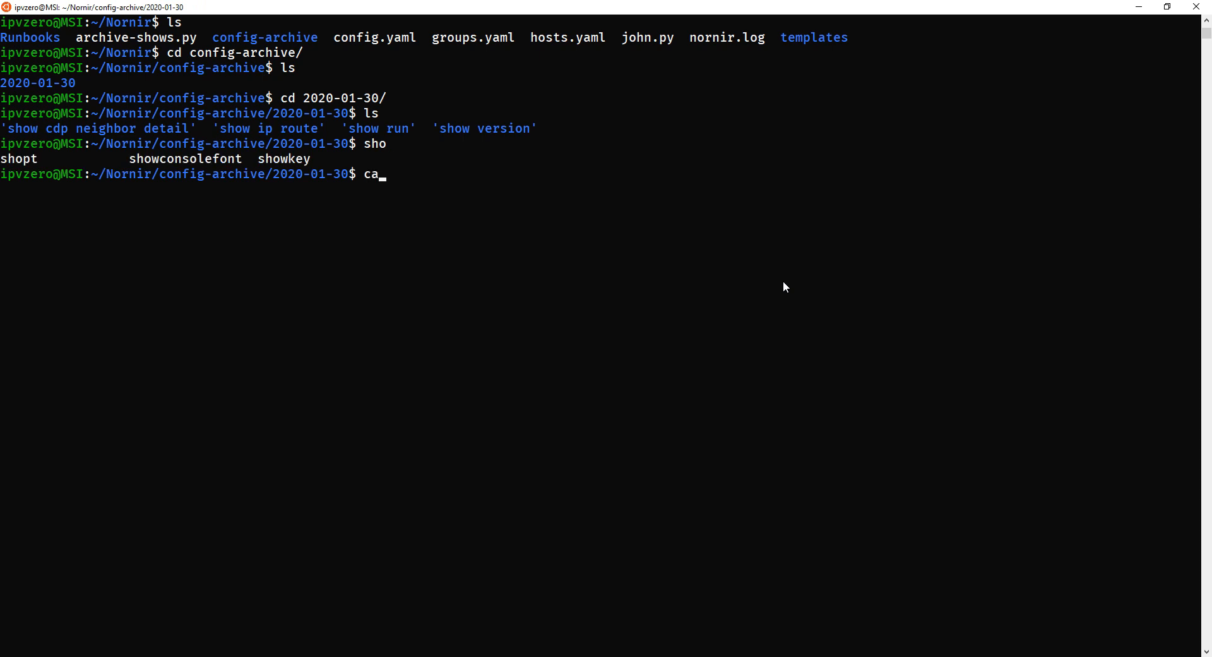
text(cle)
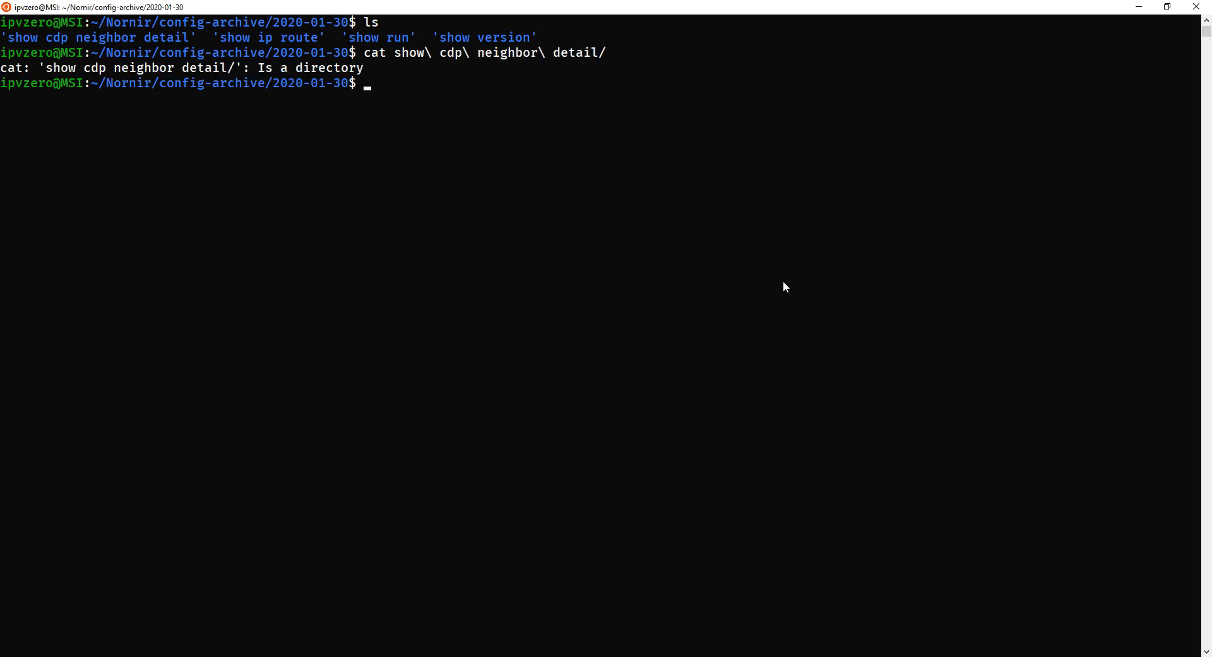
Enter the show cdp neighbor detail folder and page through R5.txt's CDP neighbor output with less.
key(Up)
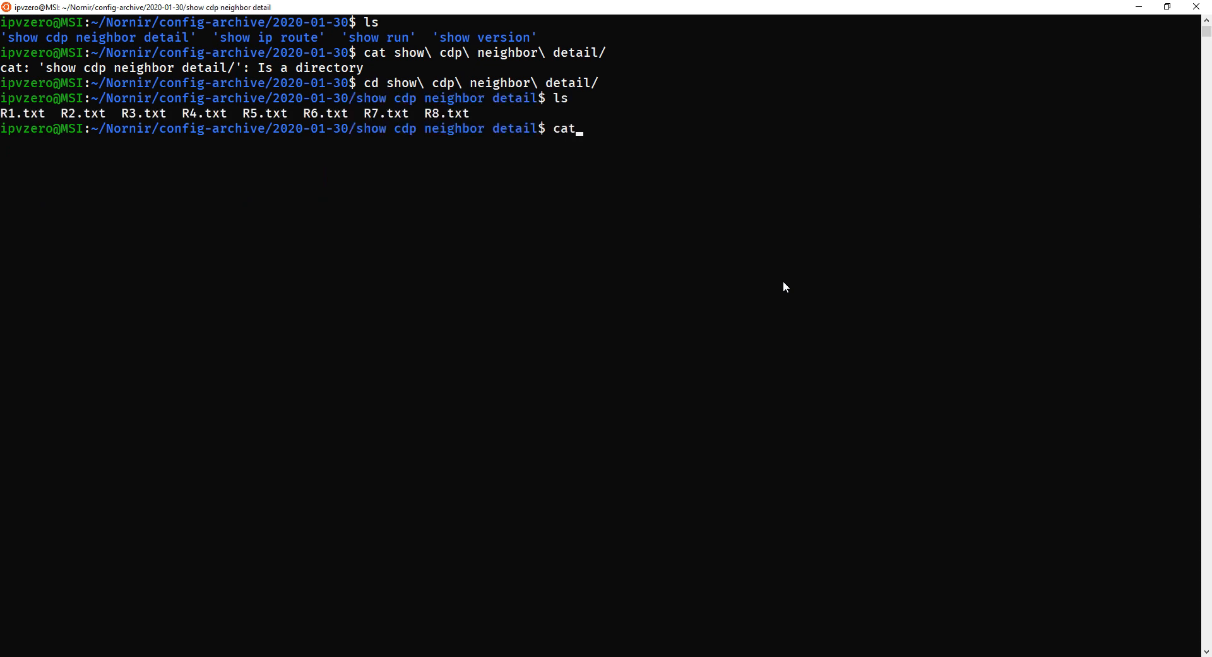
text(r)
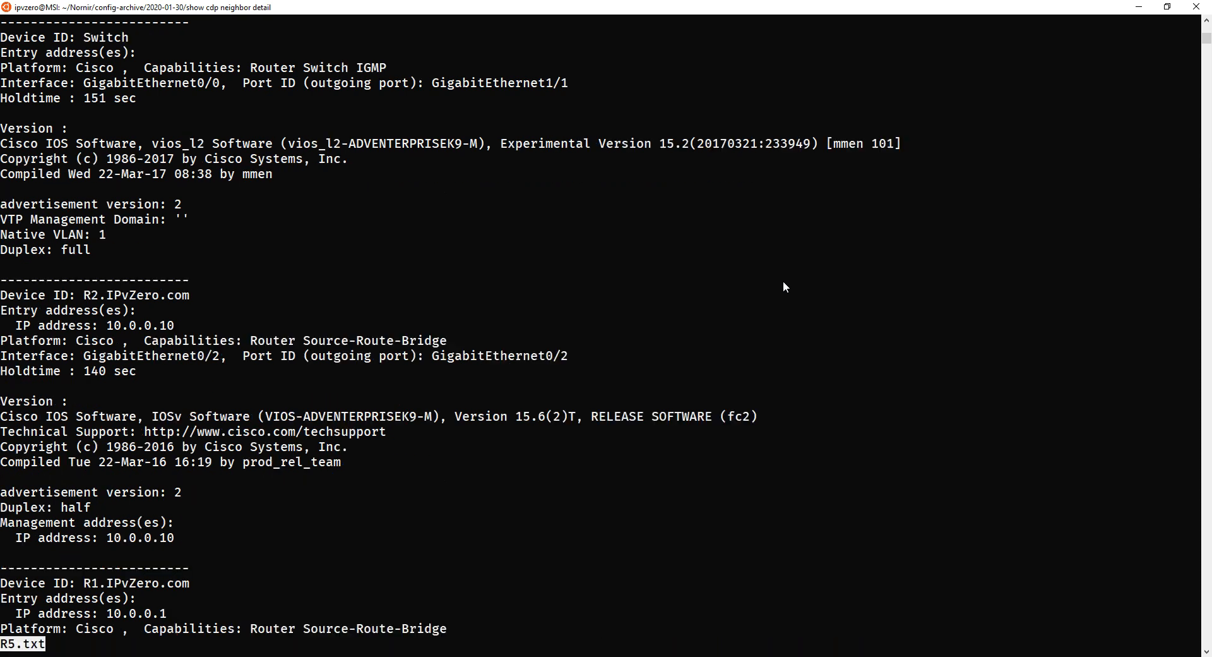
scroll(down, 3)
text(d)
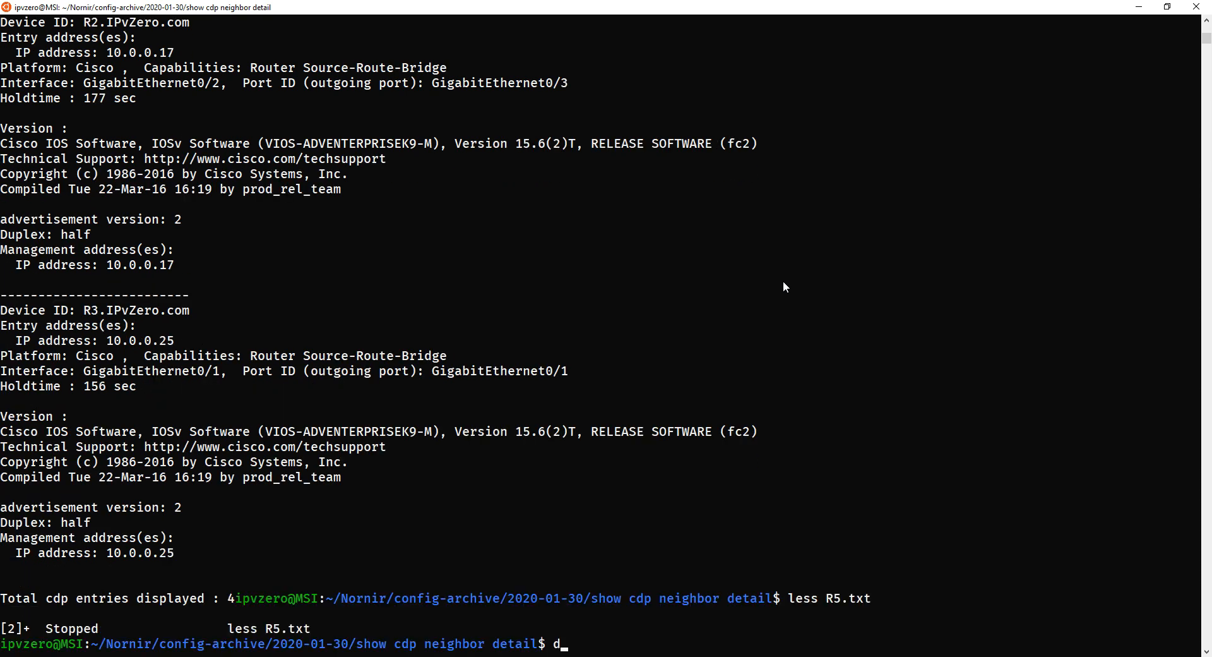
Move into the show ip route folder and cat R3.txt's routing table.
text(cd ..)
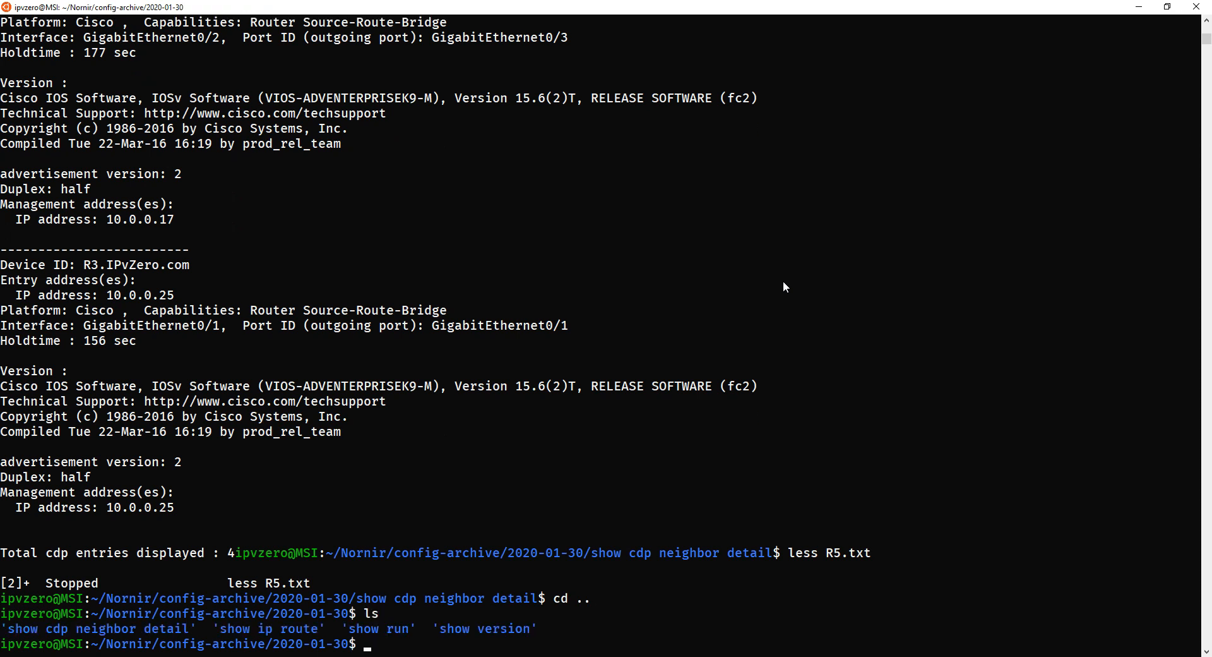
text(cd)
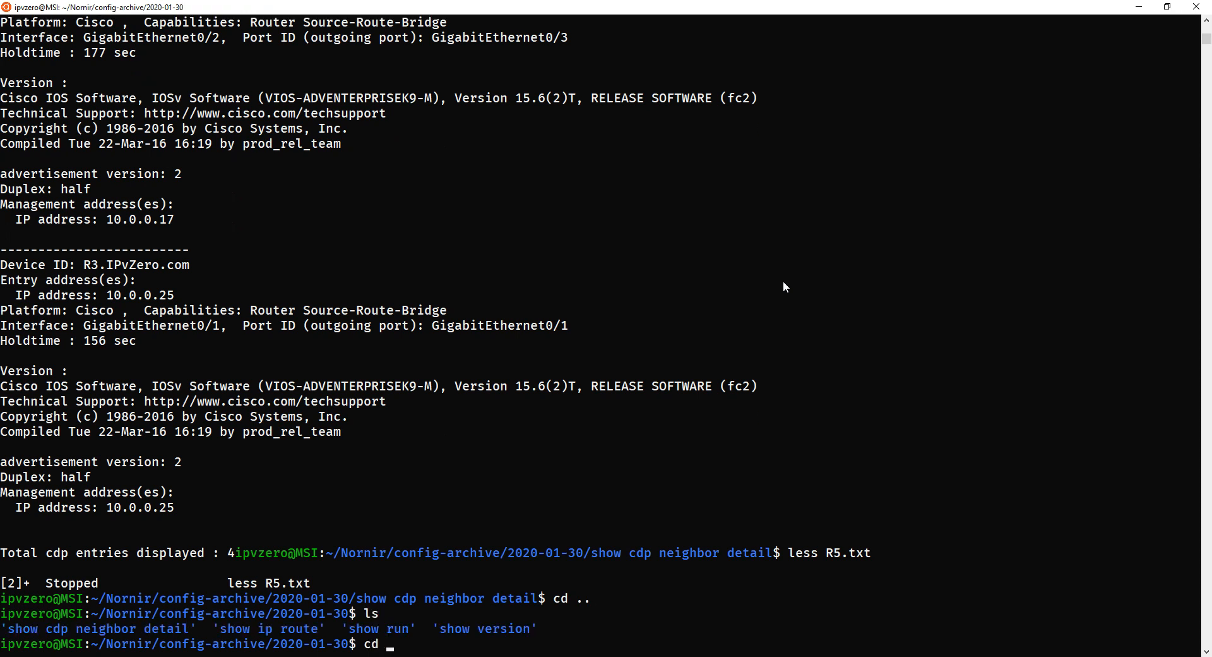
text(show\ ip\ route/)
text(ls)
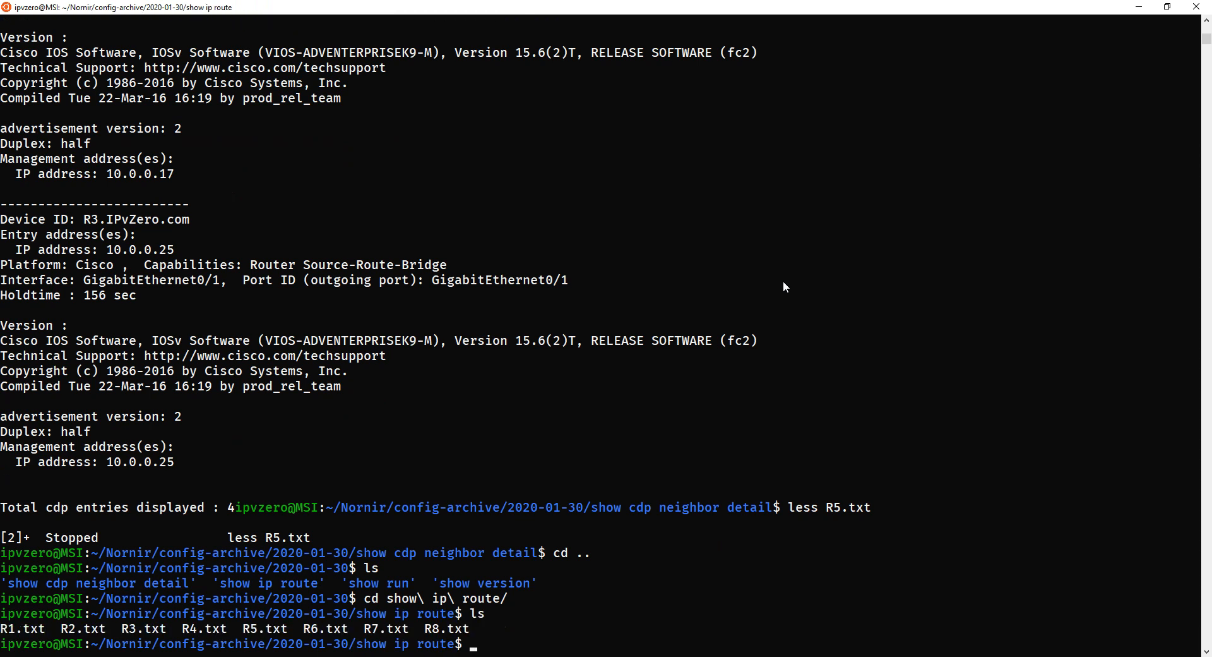
text(cat R3.txt)
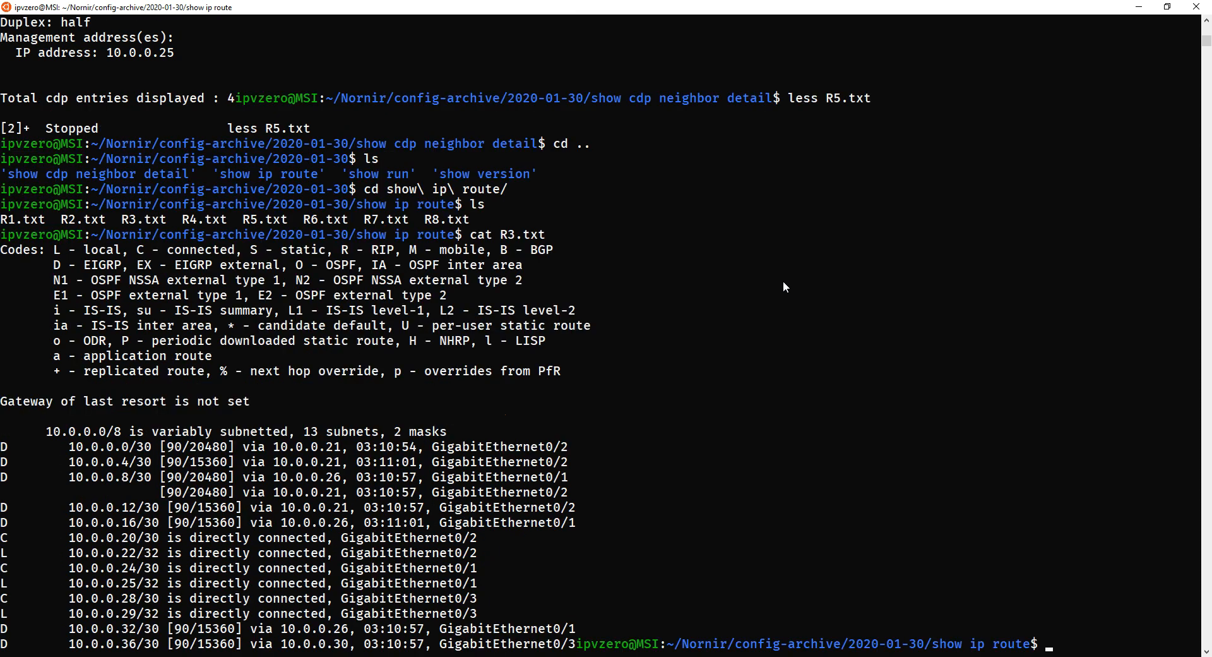
text(ca)
text(ls)
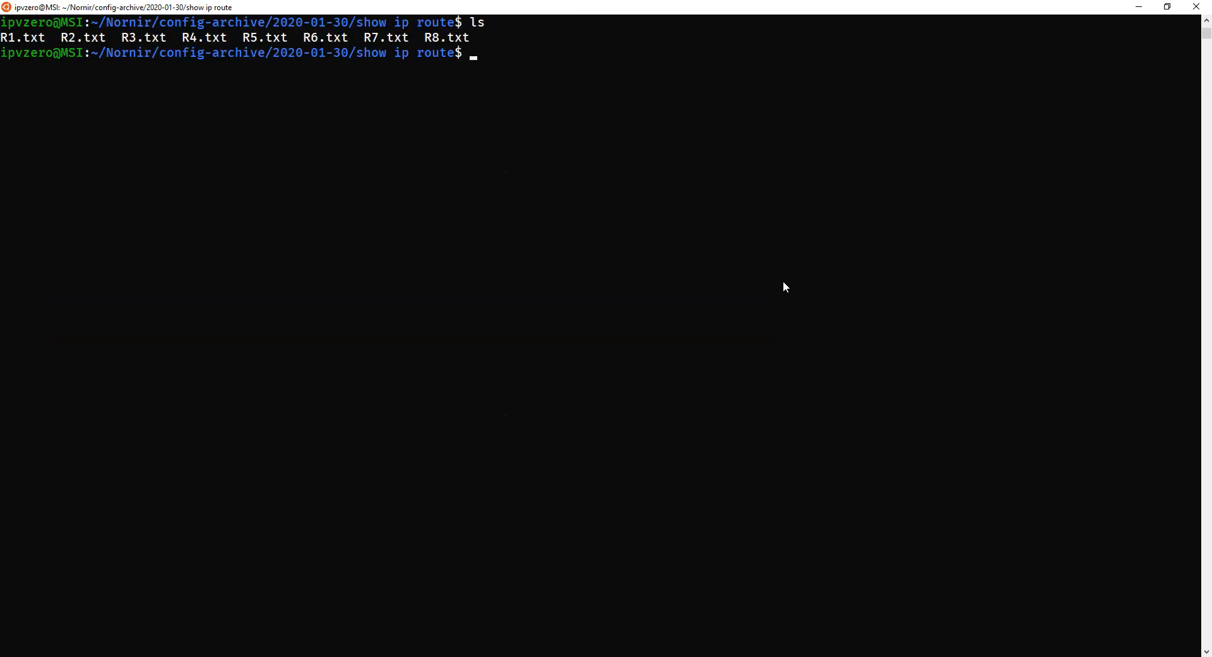
text(cat R)
text(cd)
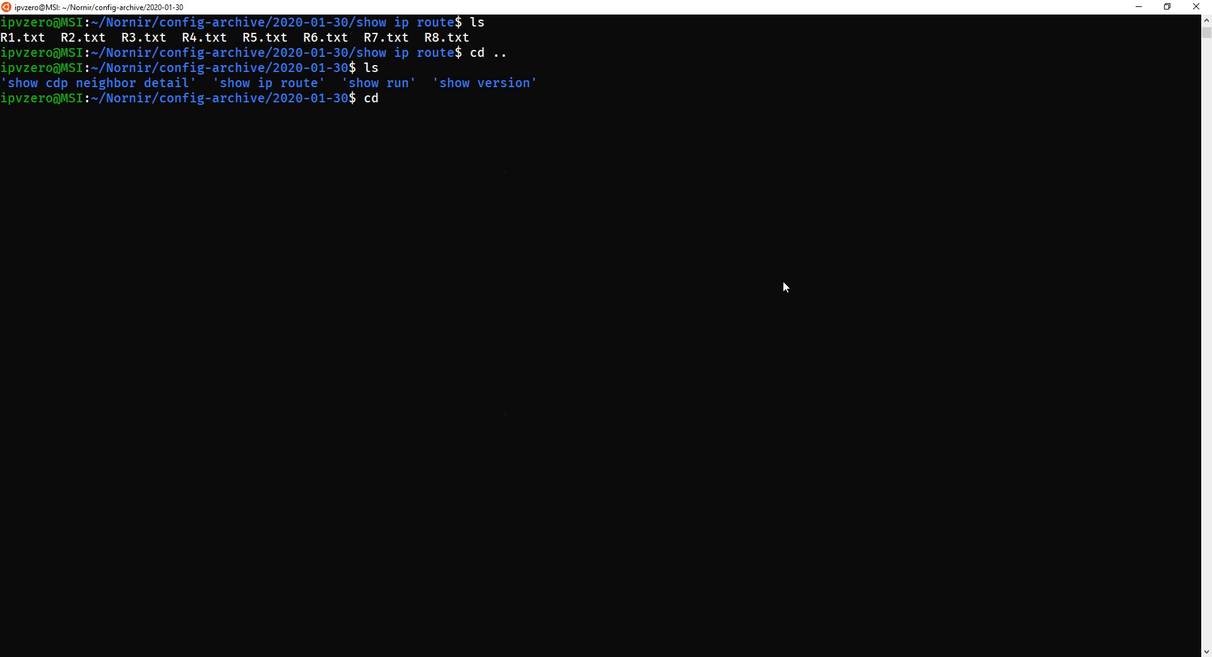
Enter the show version folder and read R4.txt with less, then return to config-archive.
text(show\ version/)
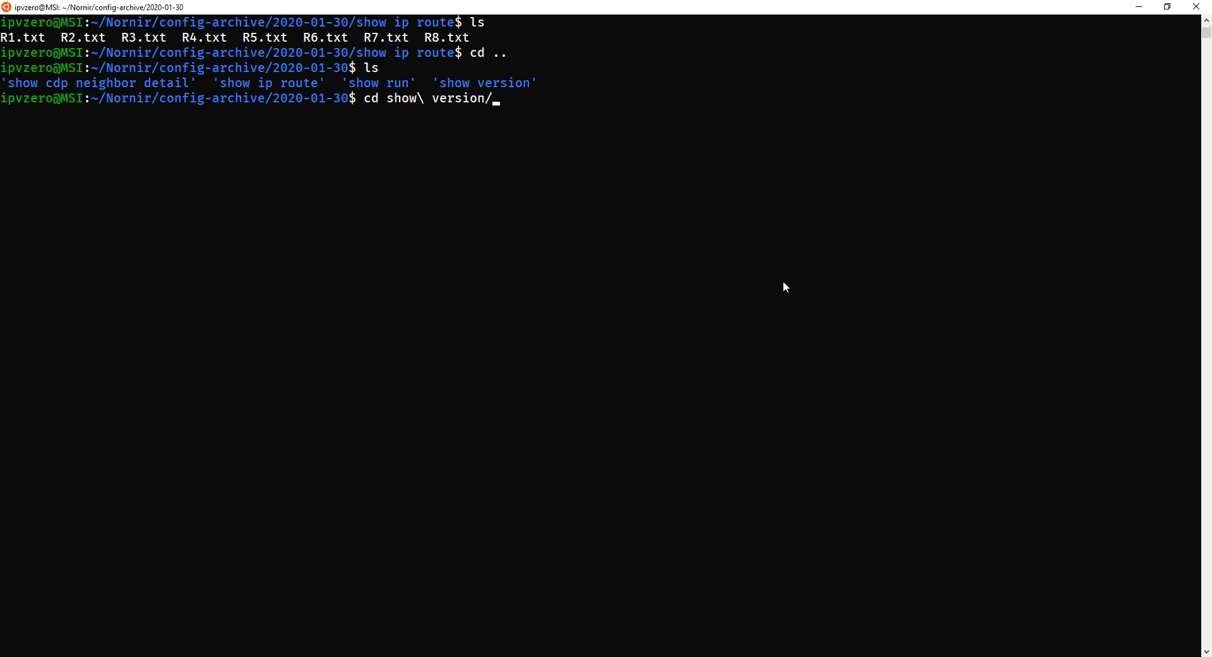
text(ca)
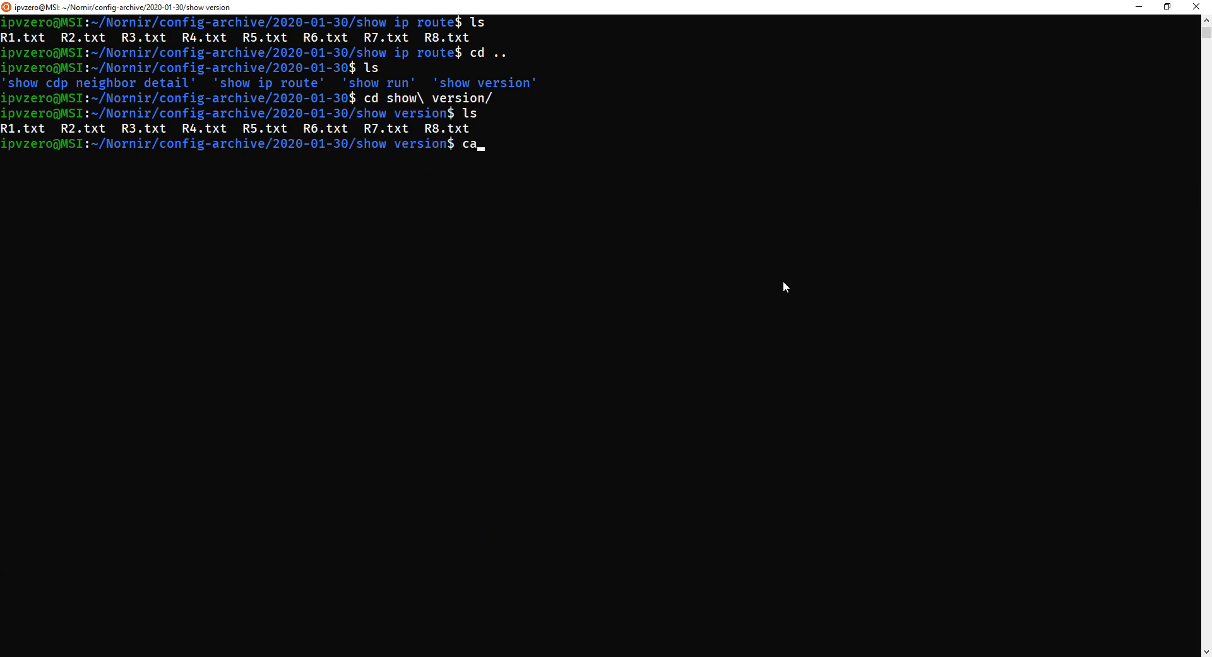
text(less)
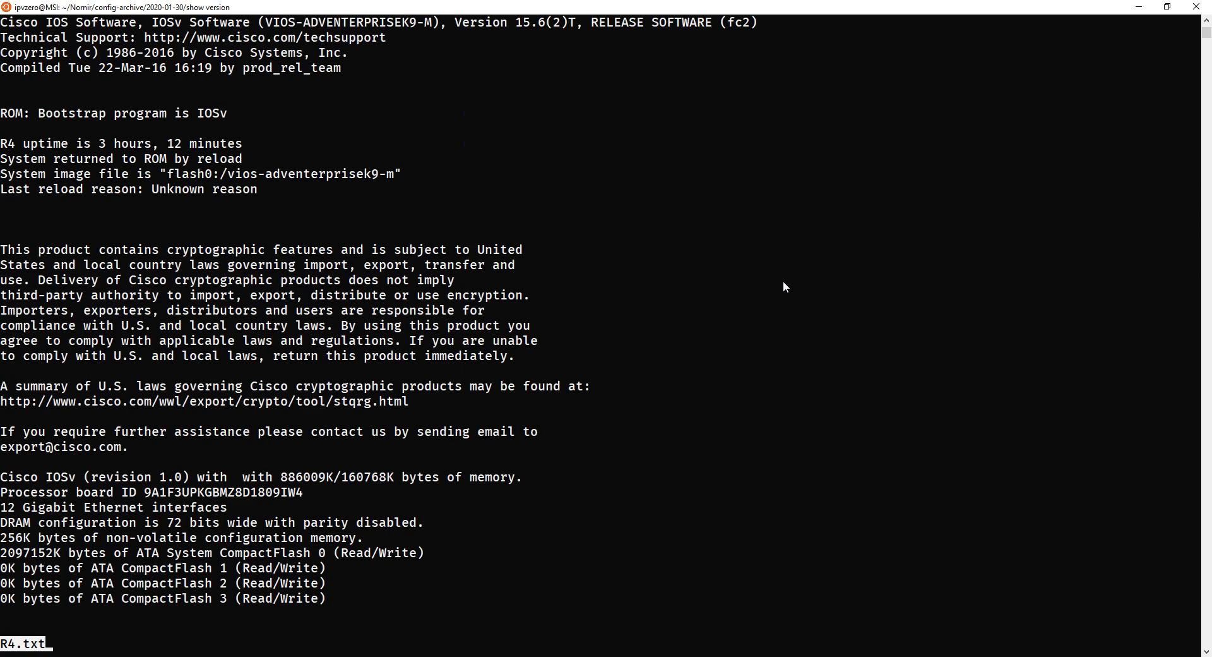
scroll(down, 3)
text(ls)
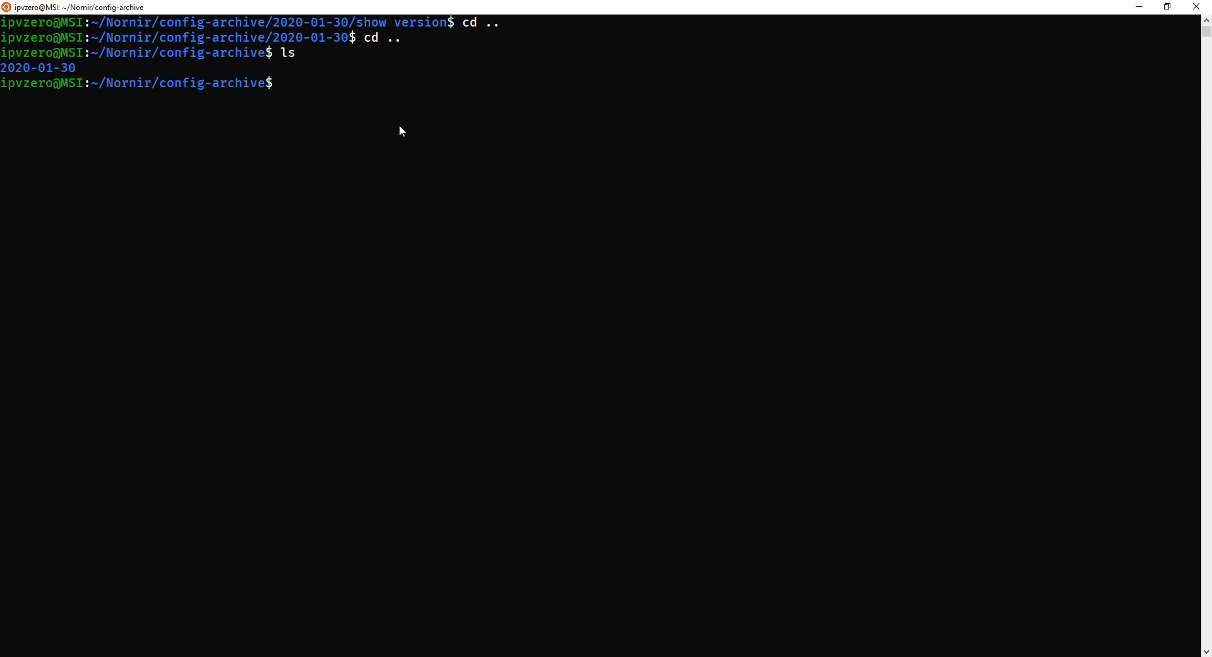
mouse_move(90, 72)
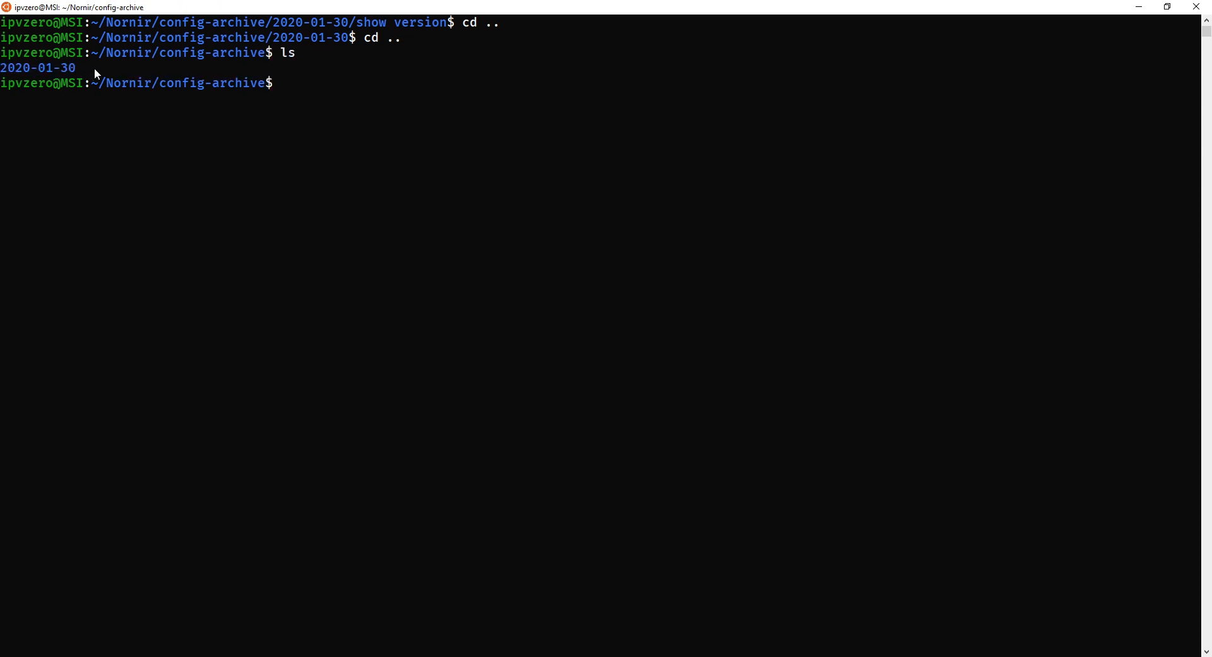